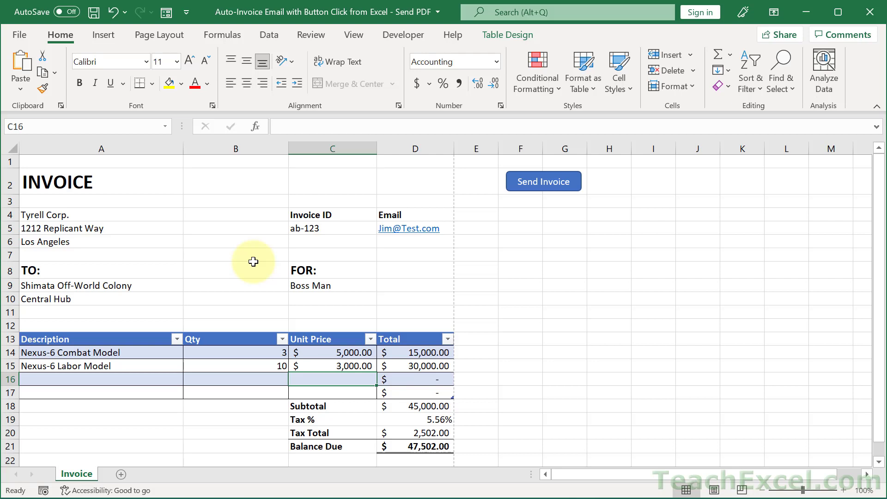
mouse_move(486, 255)
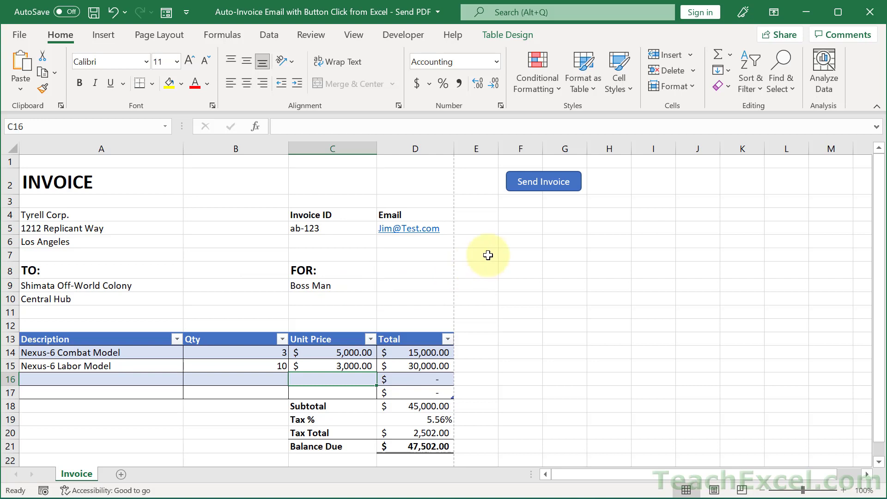
mouse_move(498, 211)
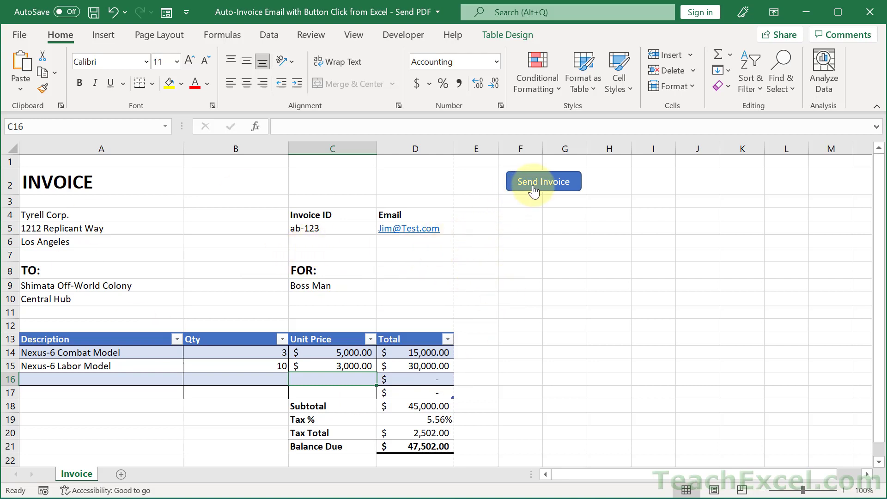
left_click(542, 181)
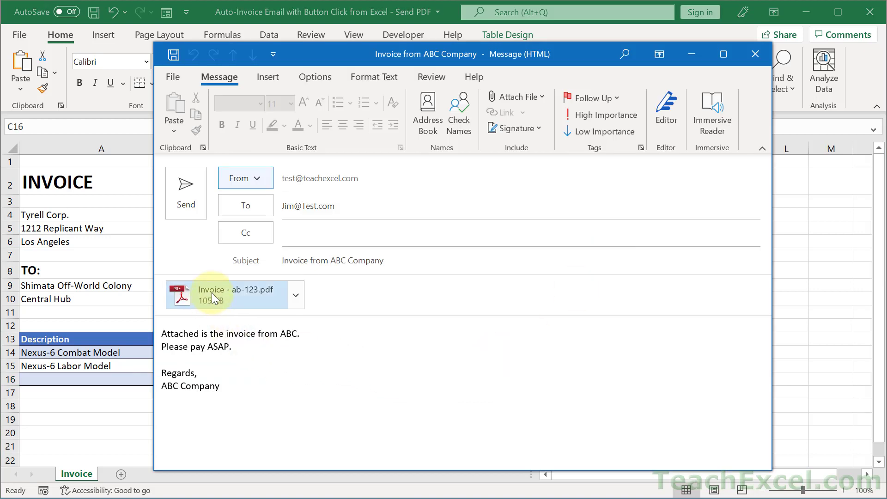
Open the ab-123 invoice PDF attachment in Acrobat and scroll through it.
double_click(213, 293)
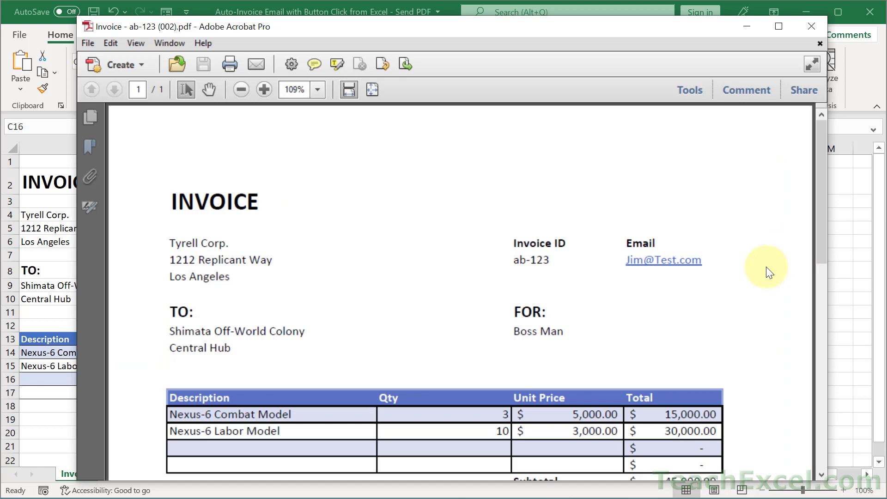
scroll("down", 3)
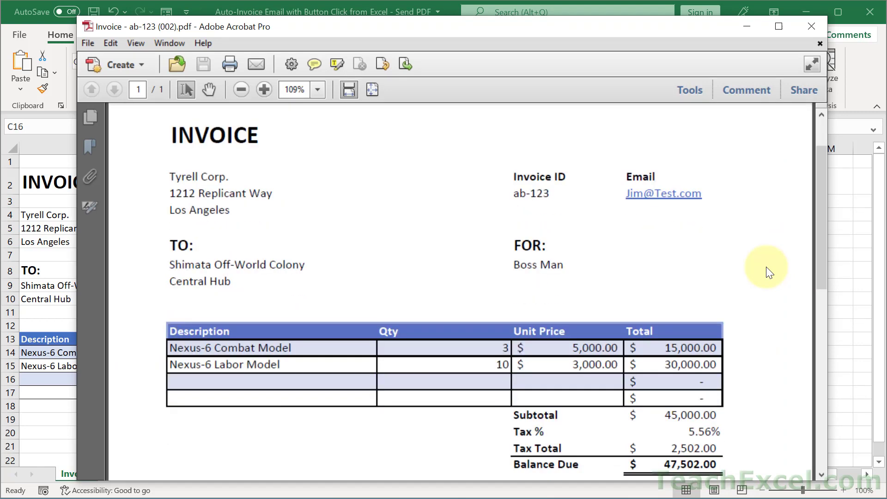
scroll("down", 3)
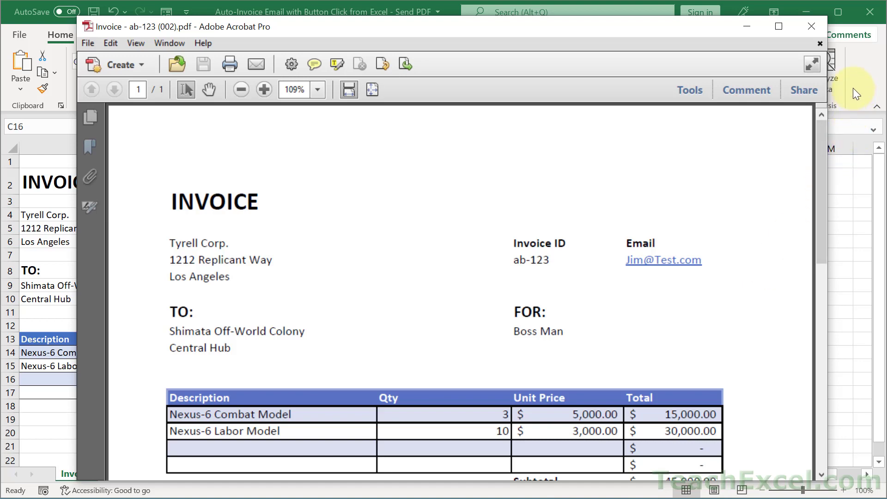
Close Acrobat and select cell C5 (ab-123) to confirm its name is InvoiceID.
left_click(810, 26)
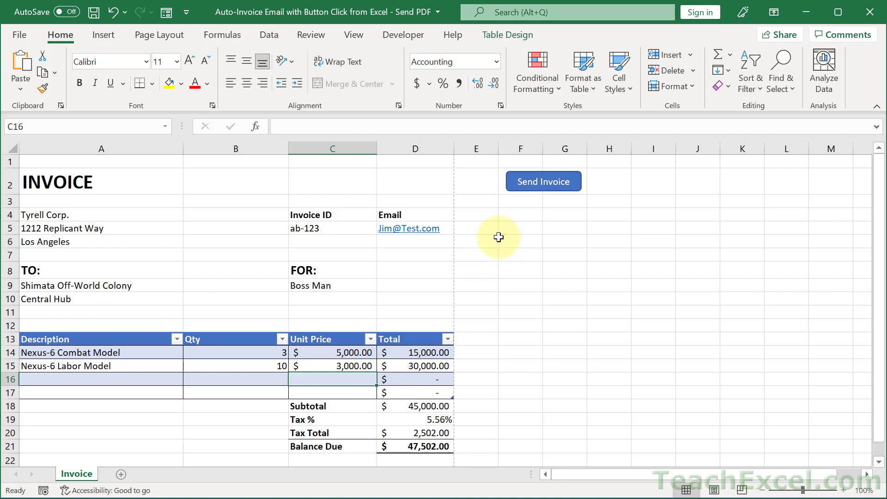
mouse_move(457, 298)
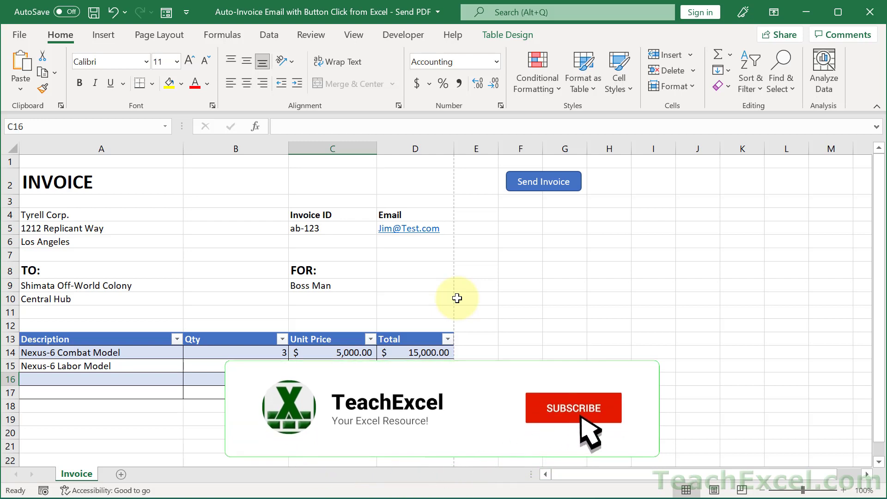
left_click(572, 408)
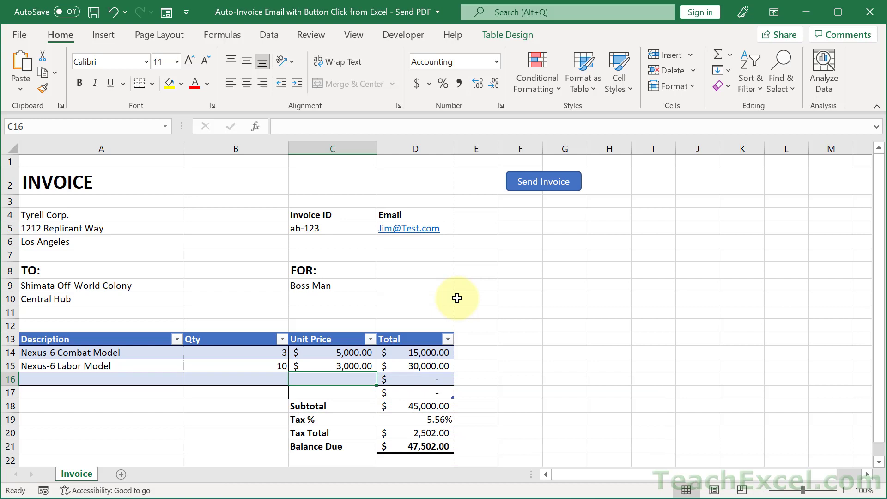
mouse_move(440, 283)
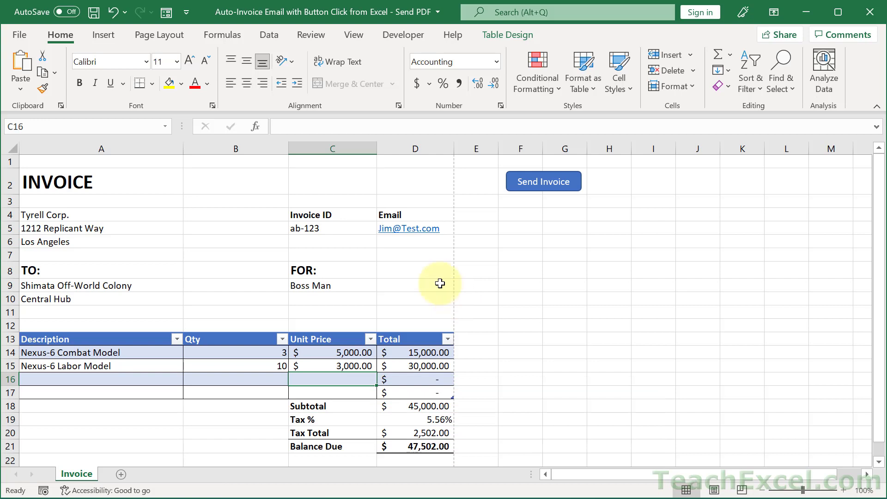
left_click(415, 255)
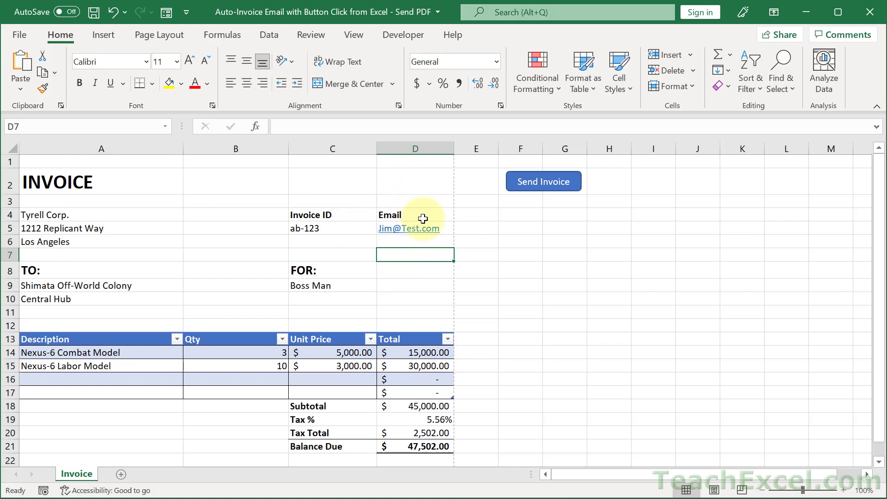
mouse_move(403, 248)
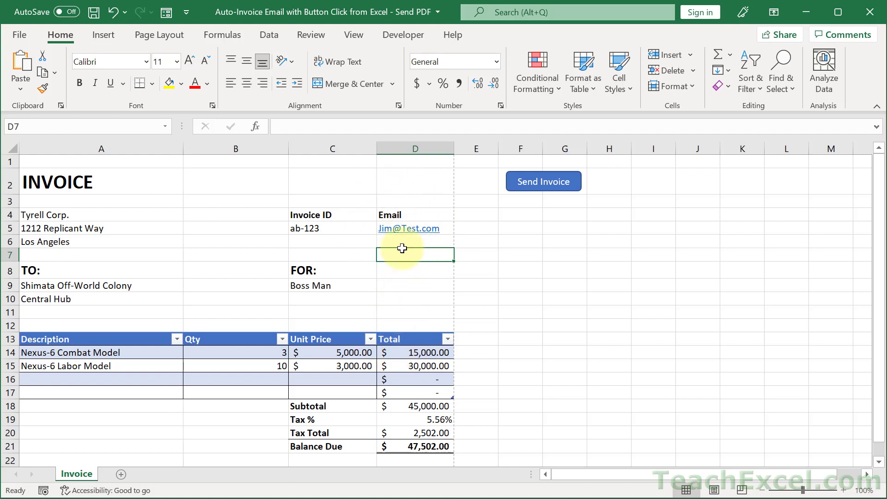
mouse_move(433, 211)
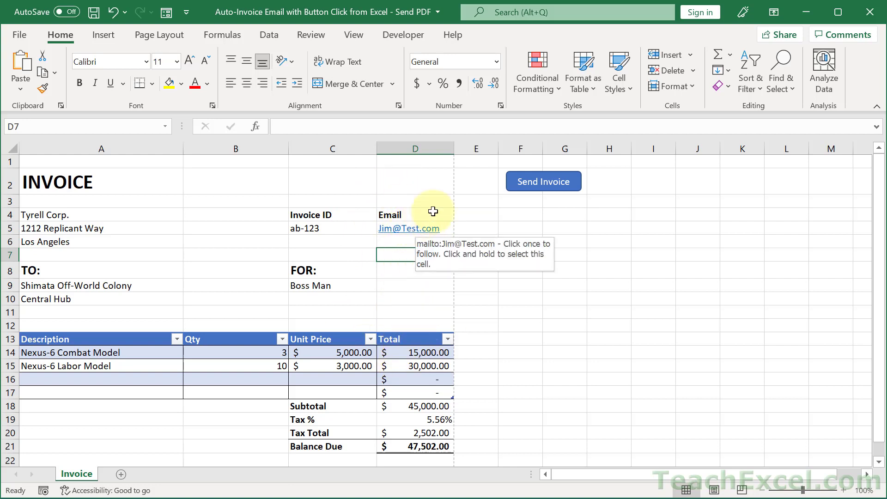
mouse_move(623, 216)
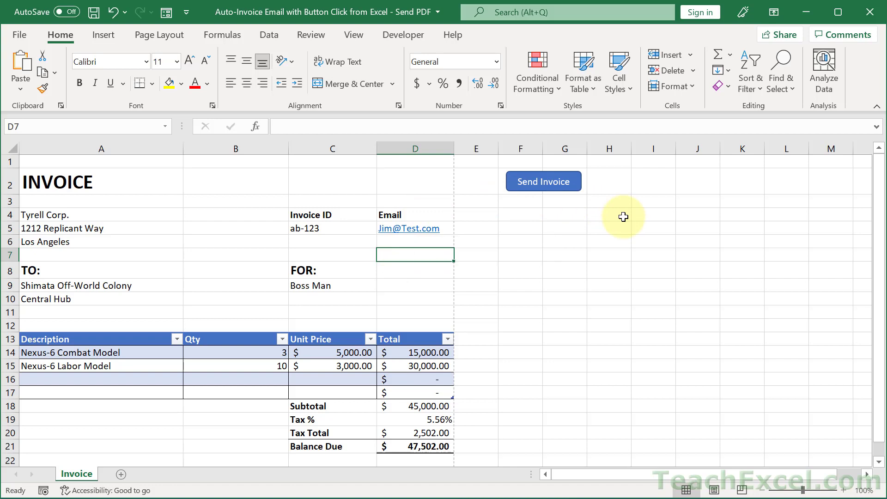
mouse_move(500, 222)
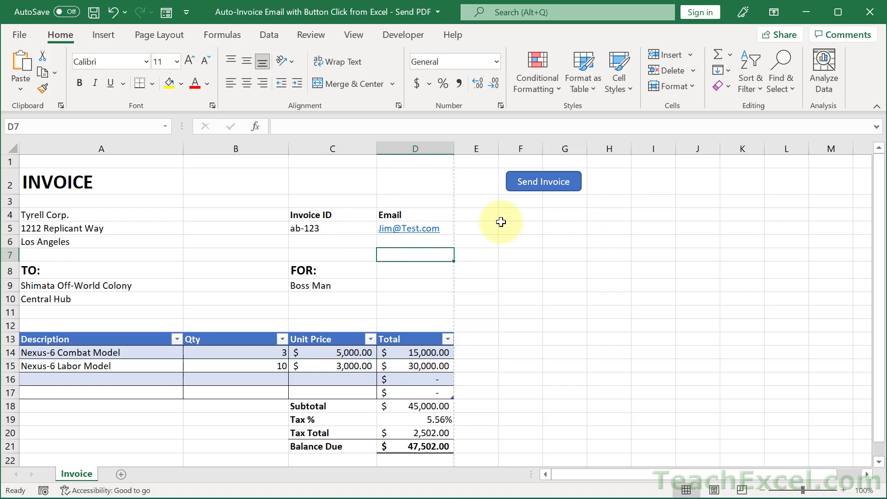
mouse_move(422, 267)
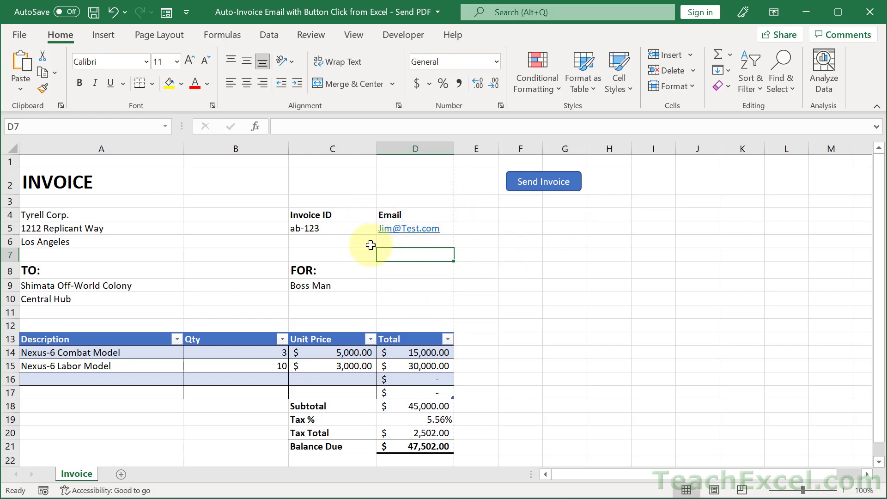
left_click(333, 228)
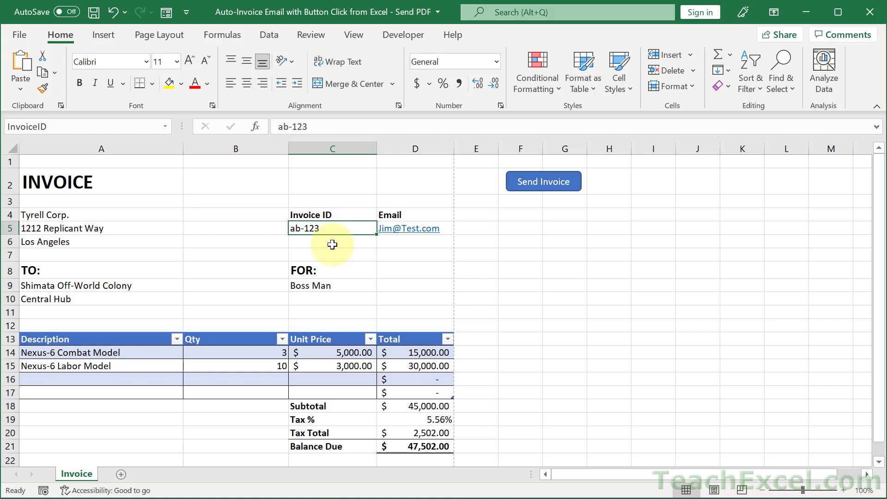
mouse_move(443, 269)
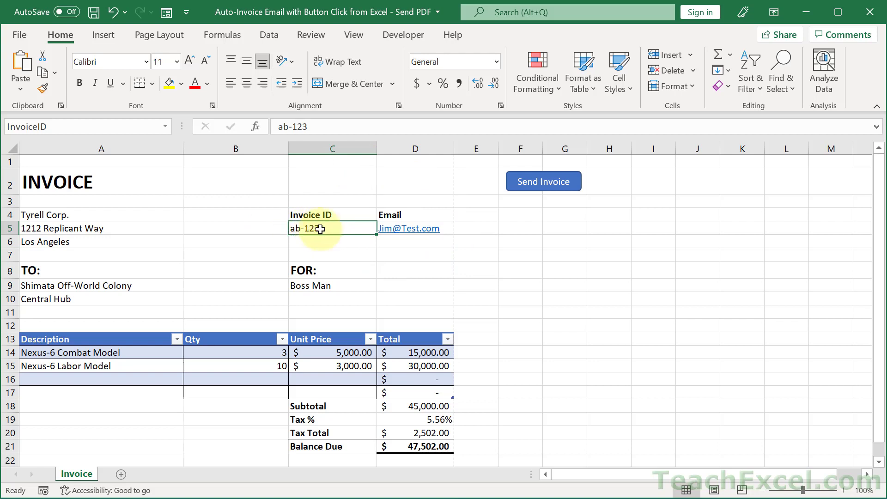
Name the Boss Man cell C9 InvoiceFor through the Name Box.
left_click(415, 446)
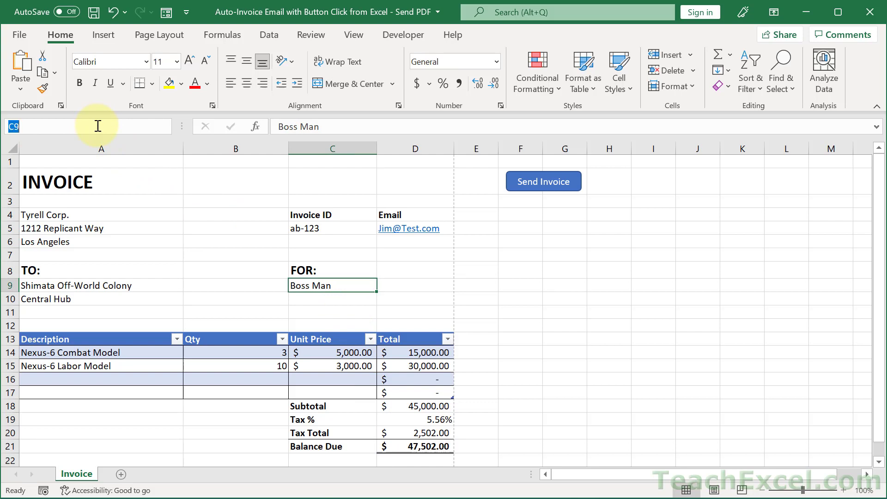
type("InvoiceFor")
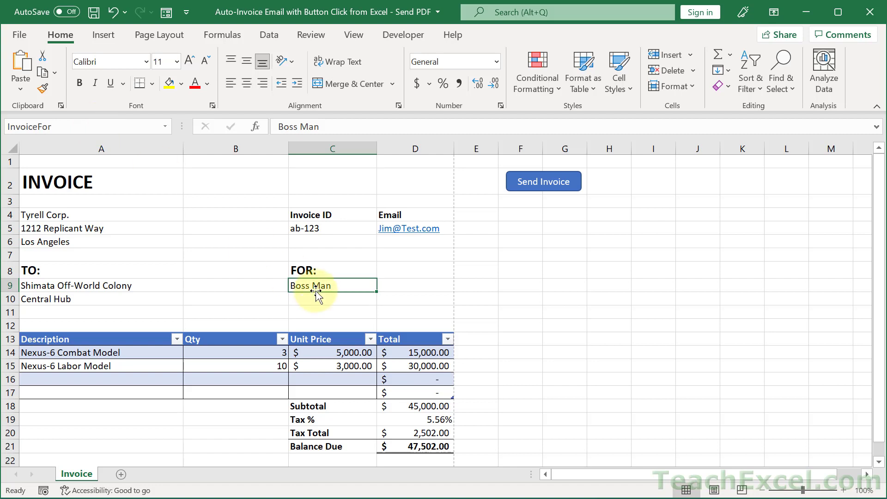
mouse_move(222, 34)
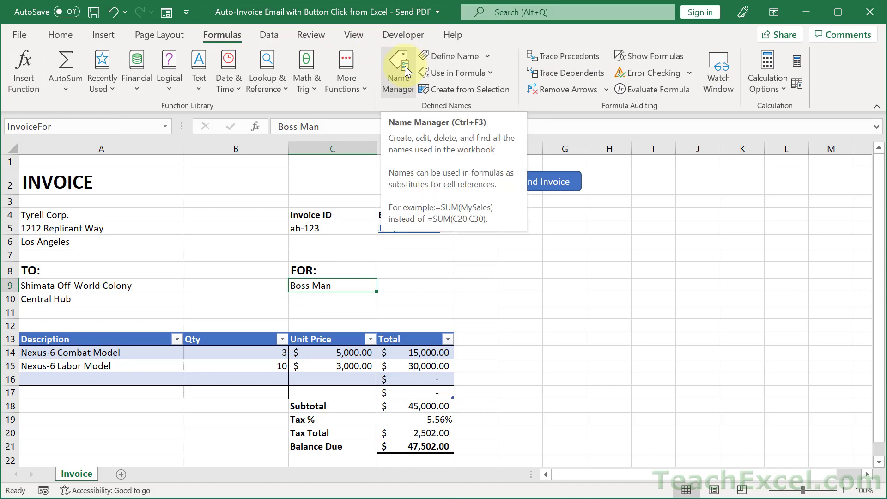
left_click(398, 70)
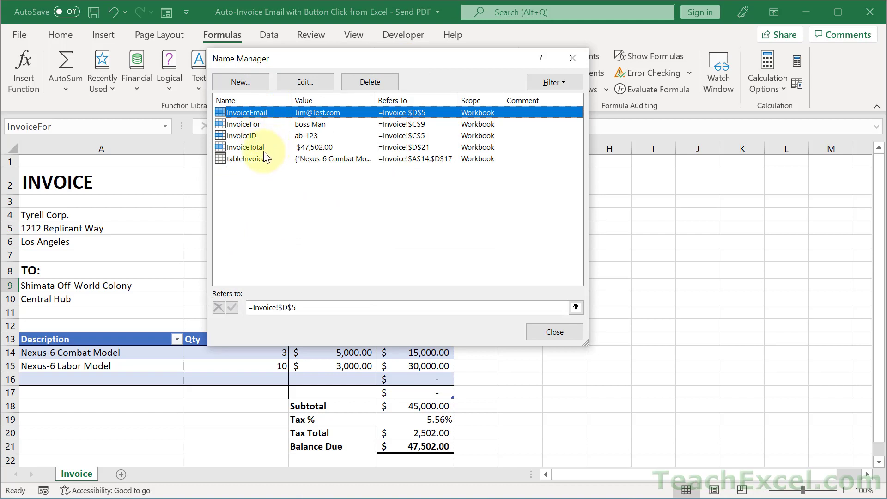
mouse_move(211, 313)
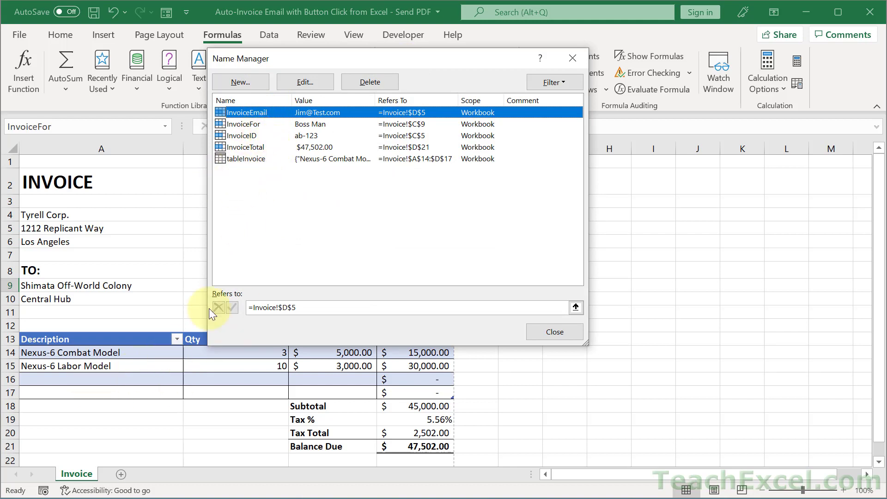
mouse_move(592, 45)
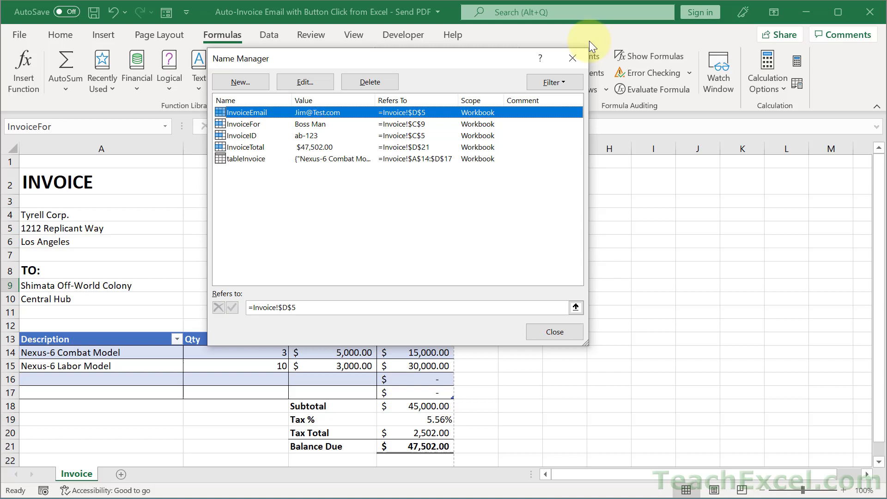
left_click(555, 332)
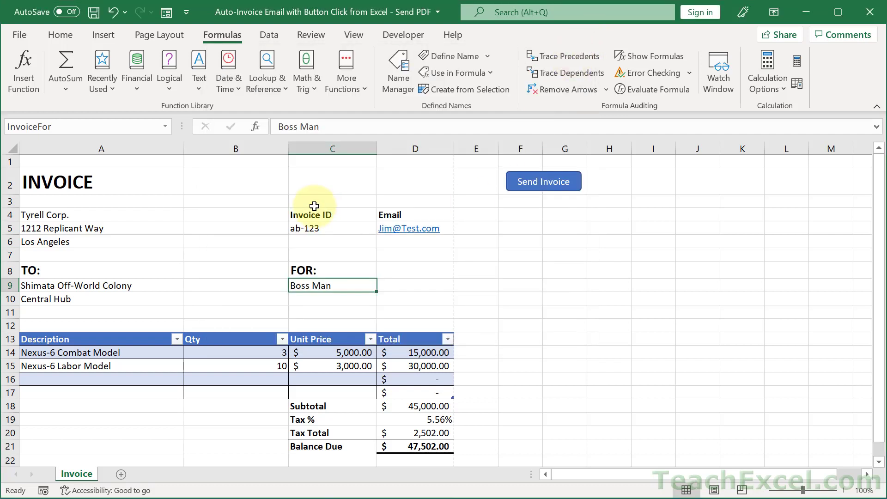
mouse_move(160, 213)
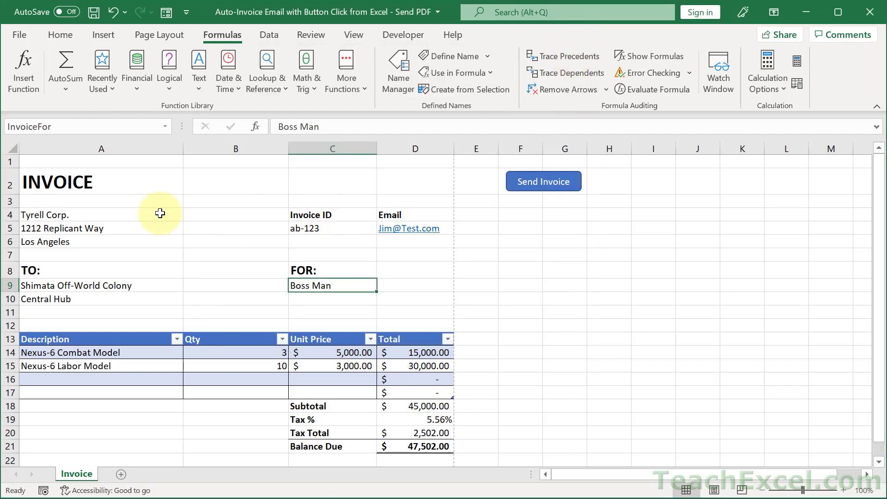
mouse_move(65, 173)
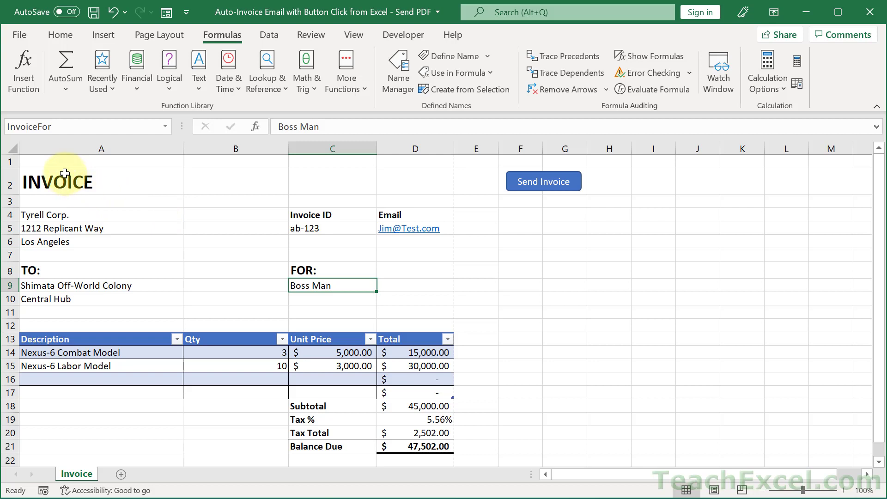
mouse_move(434, 320)
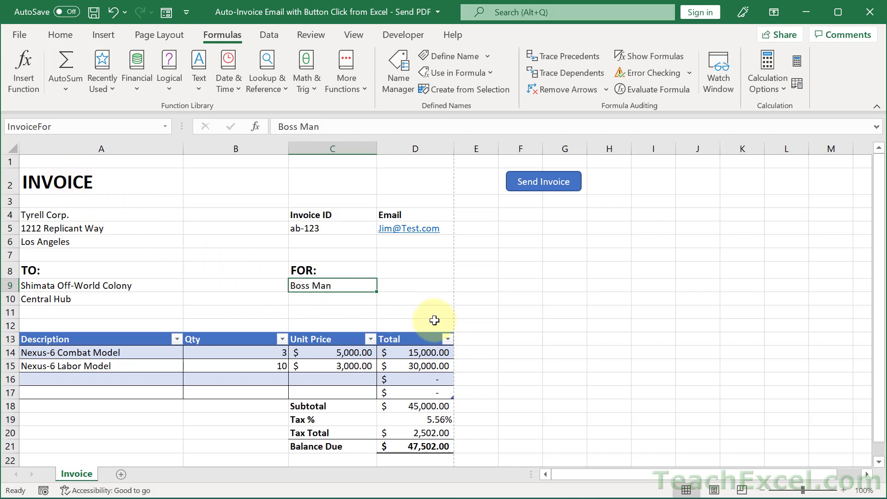
Try setting a single-cell print area, dismiss Excel's warning, and check C9's InvoiceFor name.
left_click(160, 35)
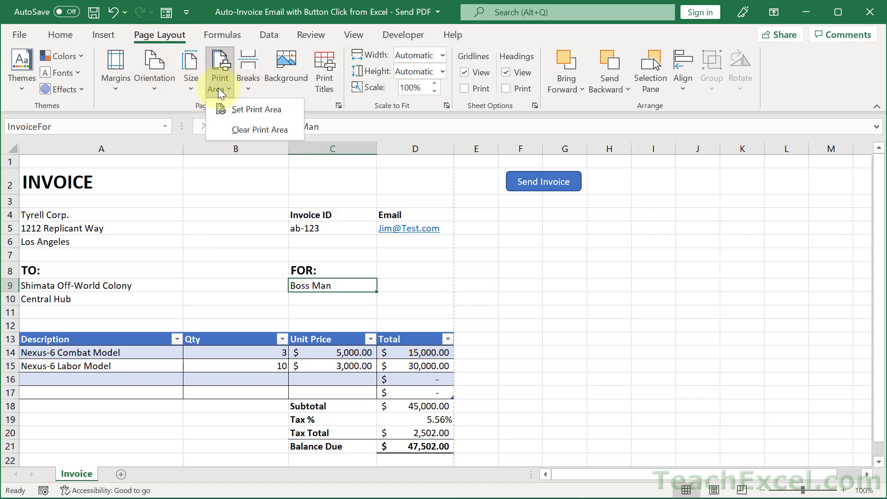
left_click(255, 109)
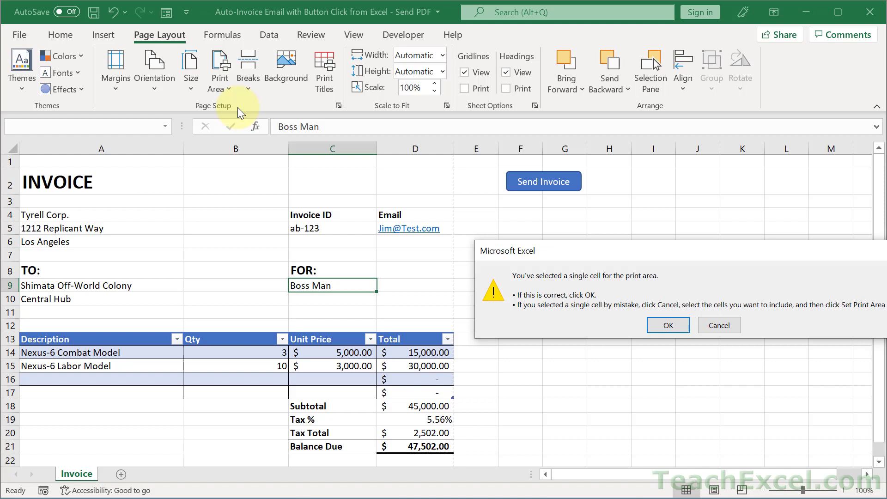
left_click(668, 325)
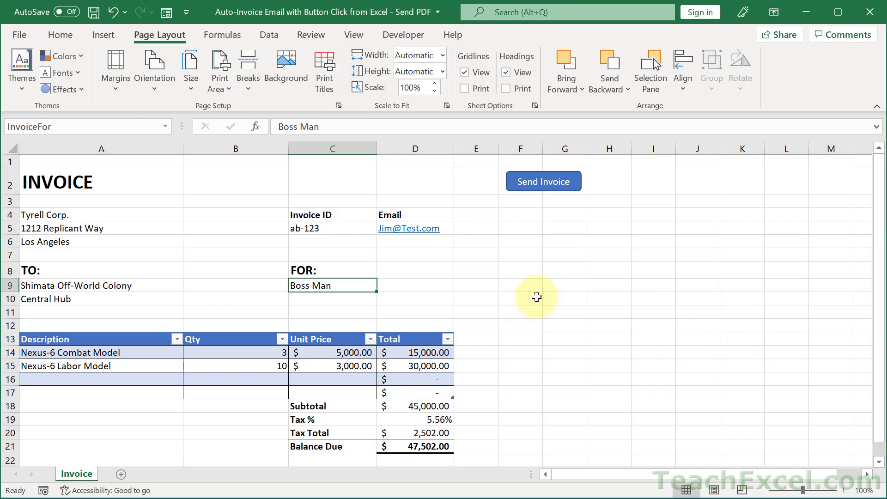
mouse_move(27, 161)
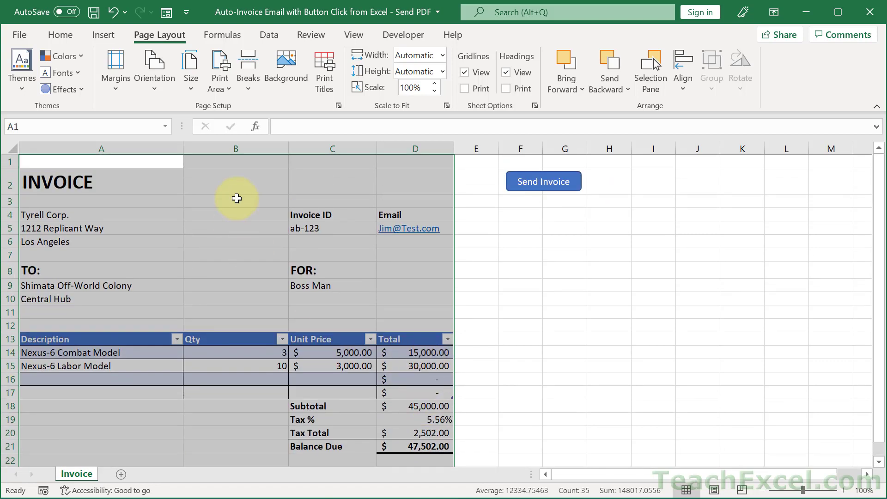
Set columns A–D through row 22 as the print area, then deselect.
left_click(219, 71)
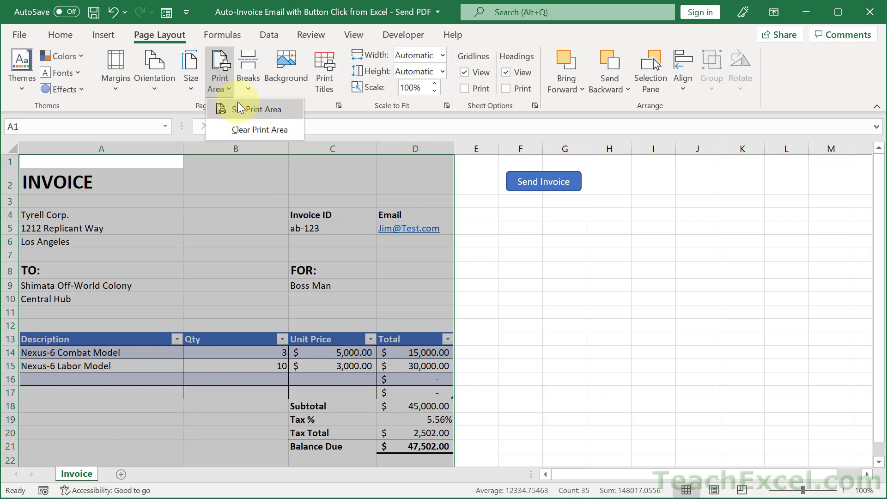
left_click(258, 109)
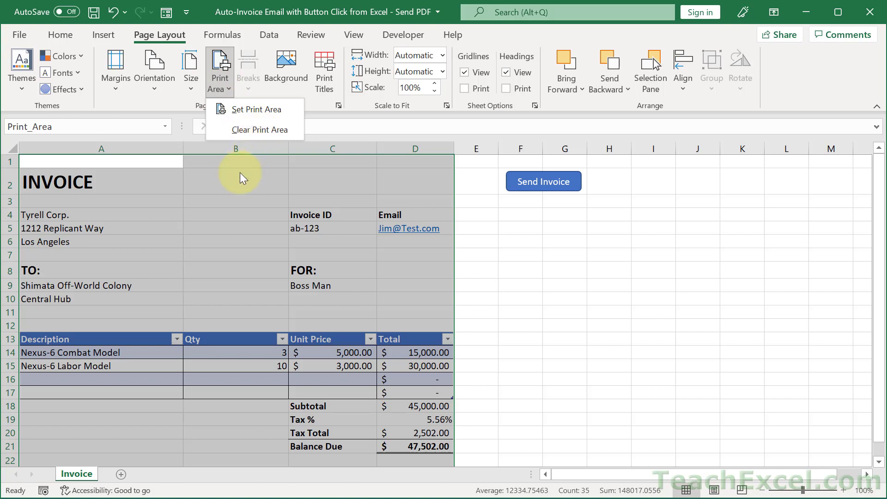
left_click(236, 172)
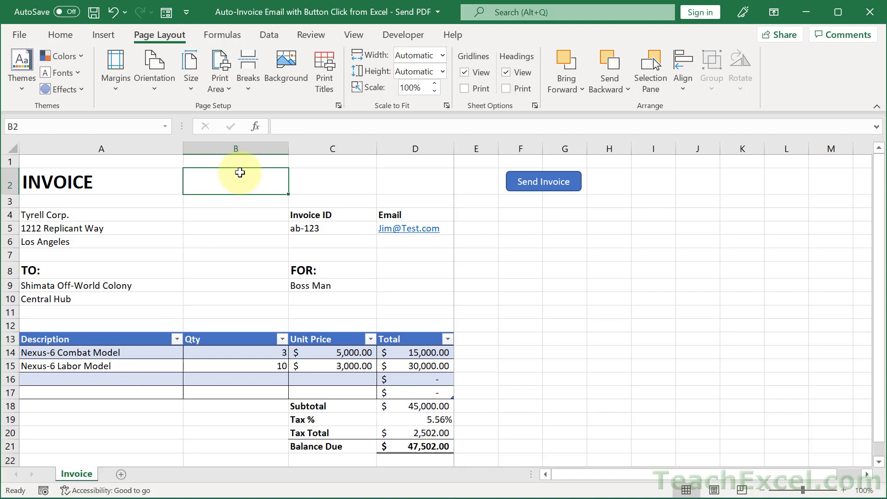
Open the VBA editor and display the SendEmailInvoicePDF macro in Module1.
key("Alt+F11")
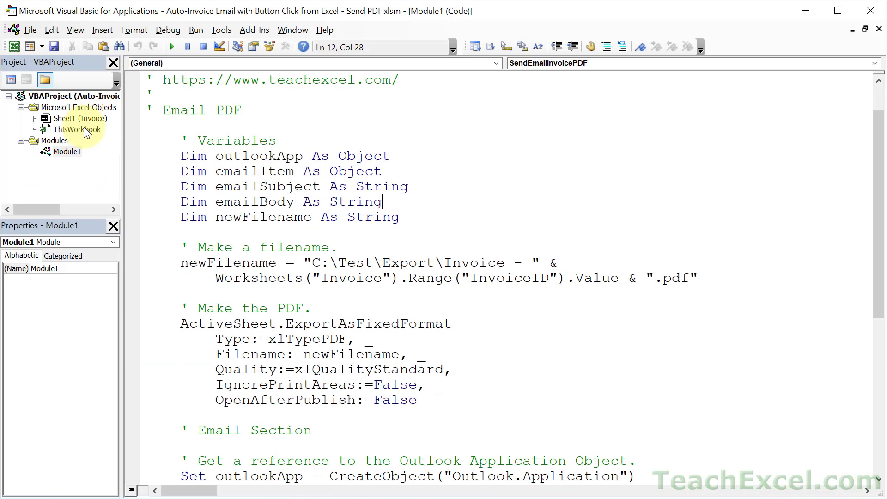
left_click(74, 30)
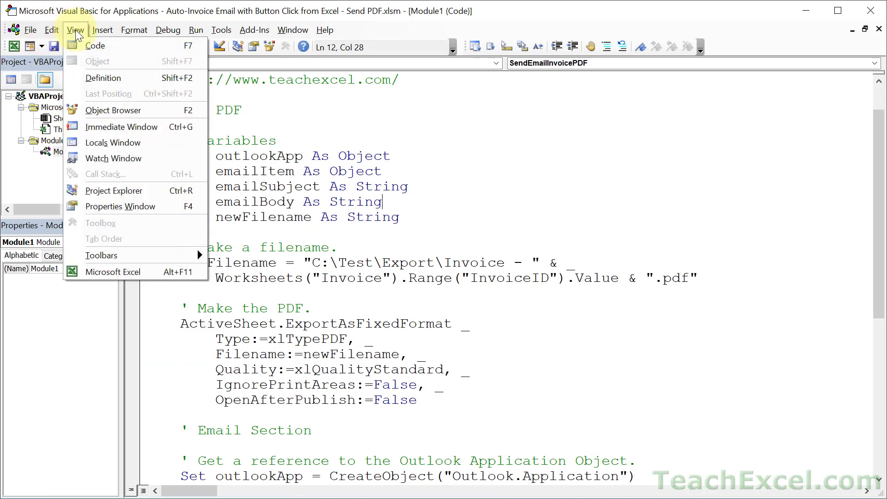
left_click(114, 190)
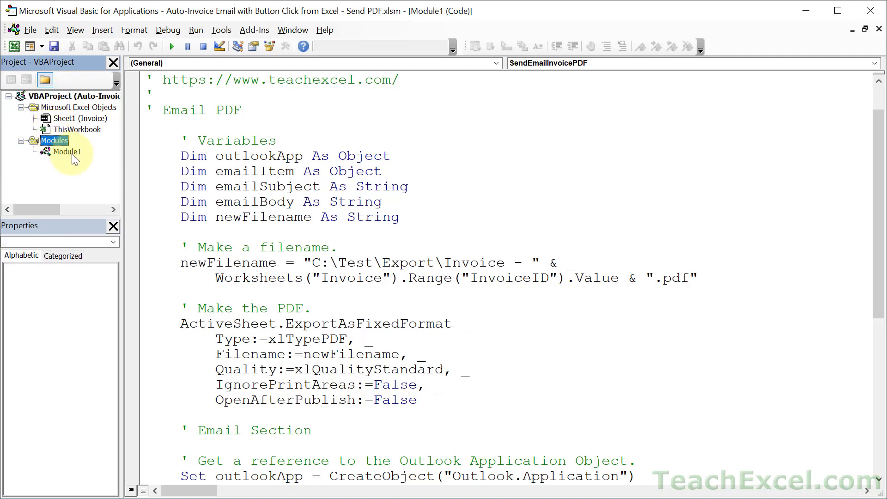
left_click(382, 202)
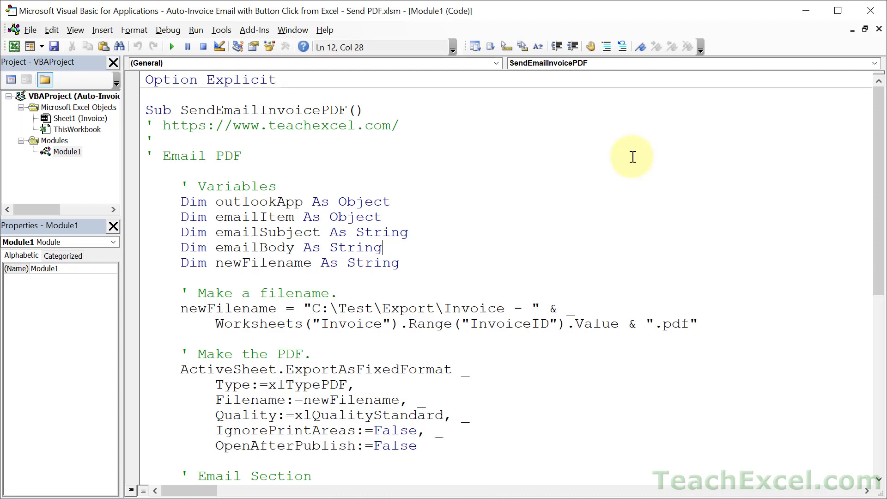
mouse_move(538, 260)
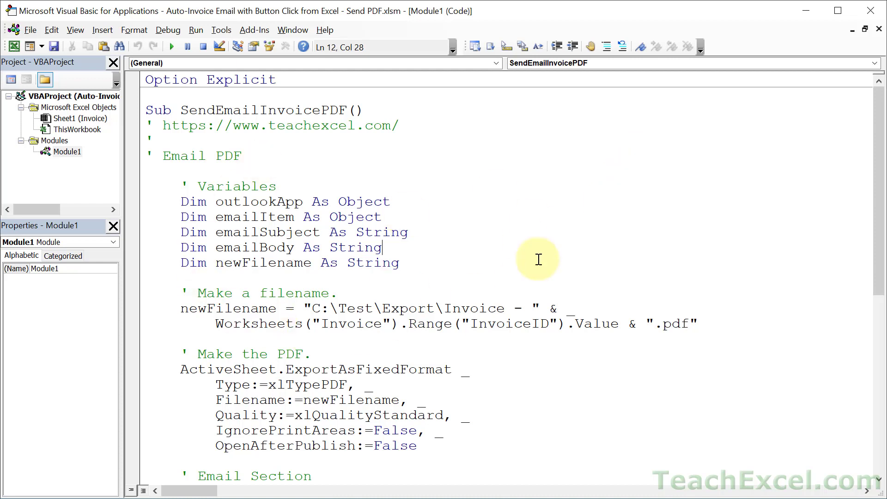
mouse_move(531, 262)
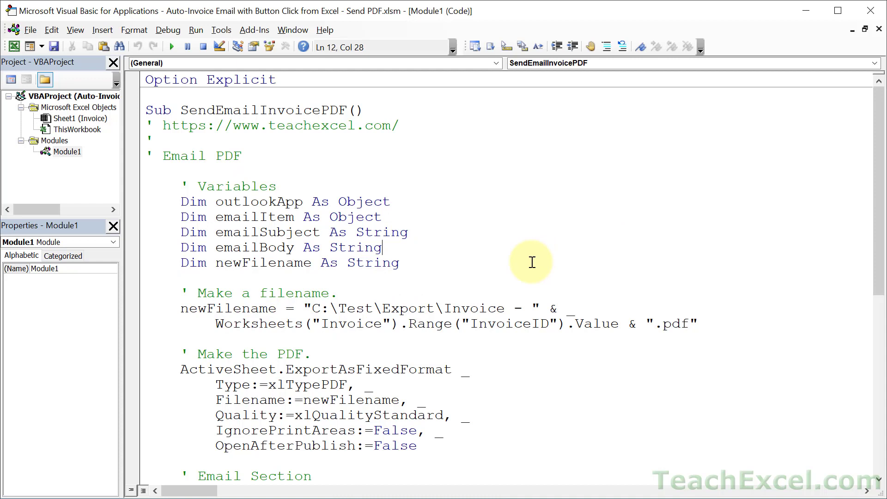
mouse_move(881, 116)
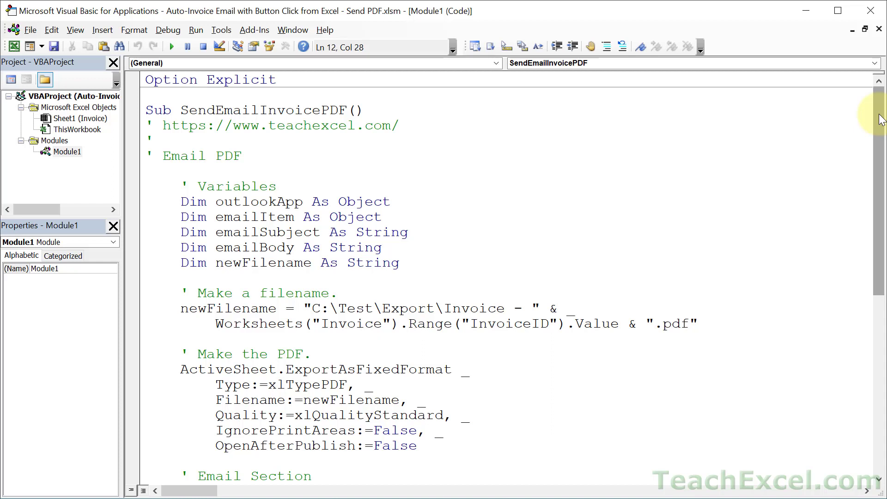
scroll("down", 3)
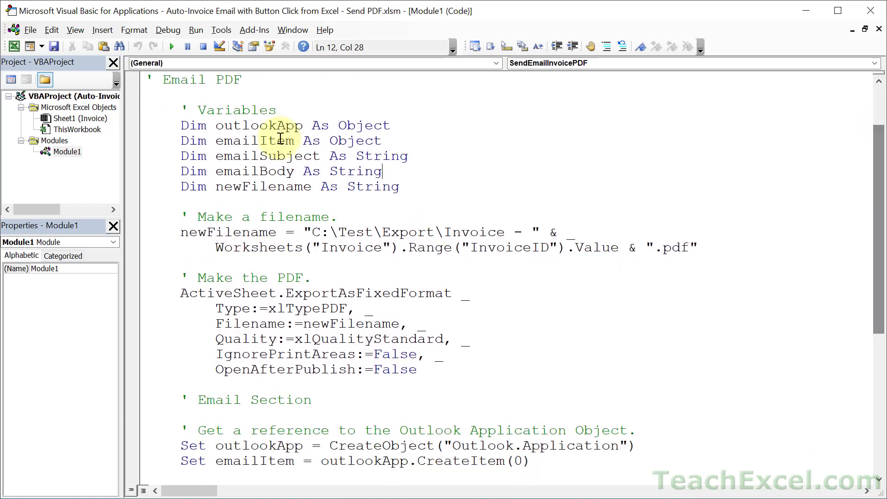
scroll("down", 3)
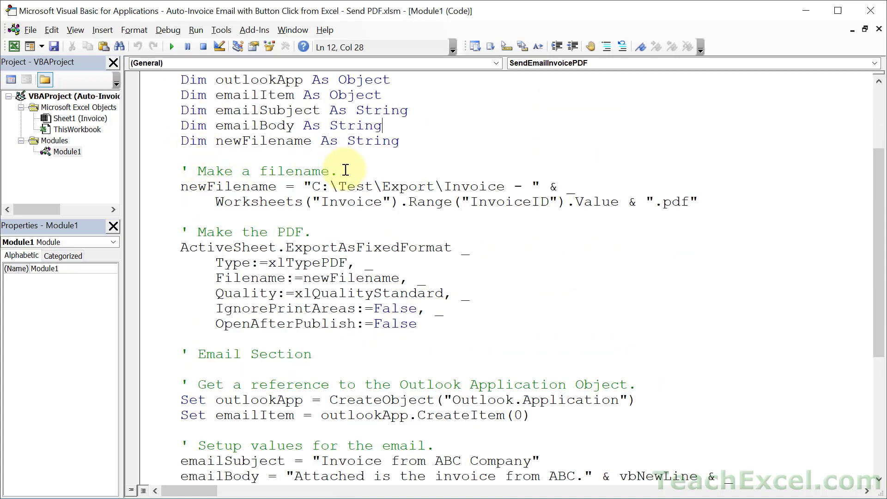
mouse_move(314, 173)
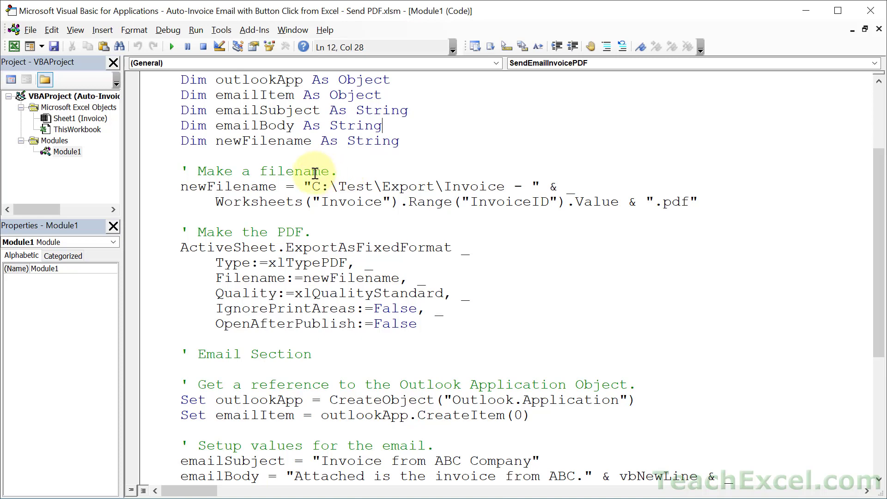
left_click(210, 354)
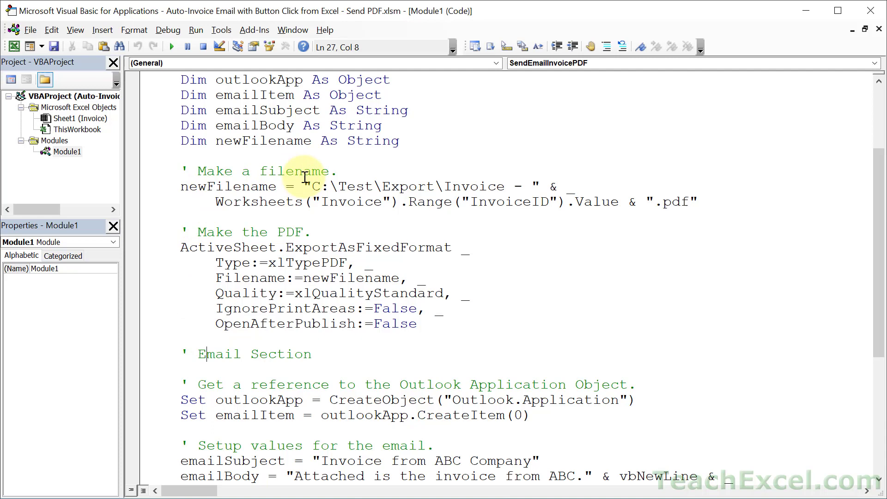
double_click(227, 186)
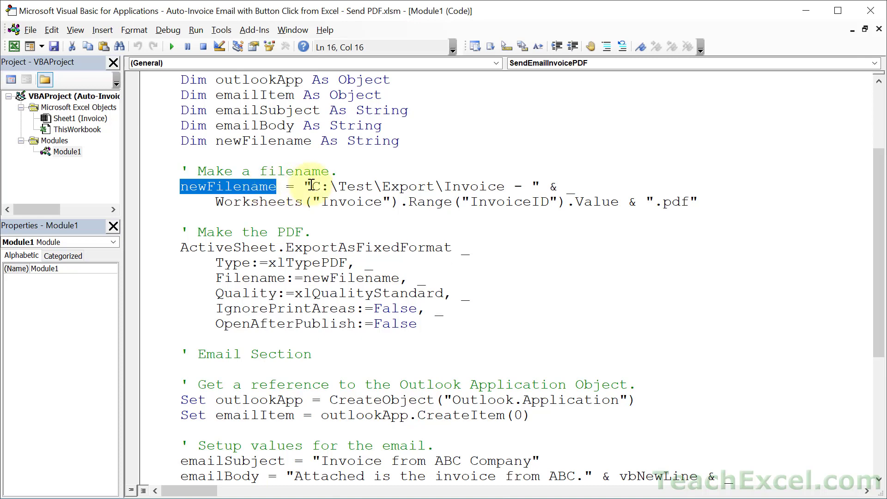
left_click(317, 187)
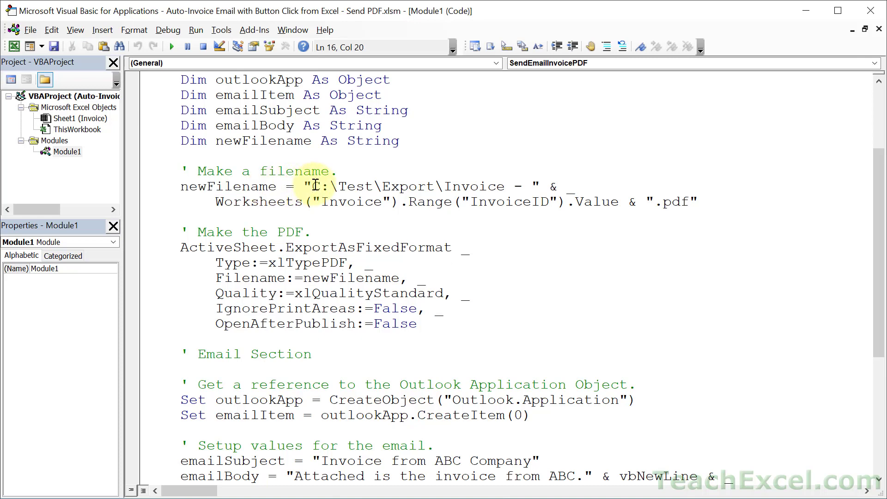
left_click_drag(311, 187, 444, 186)
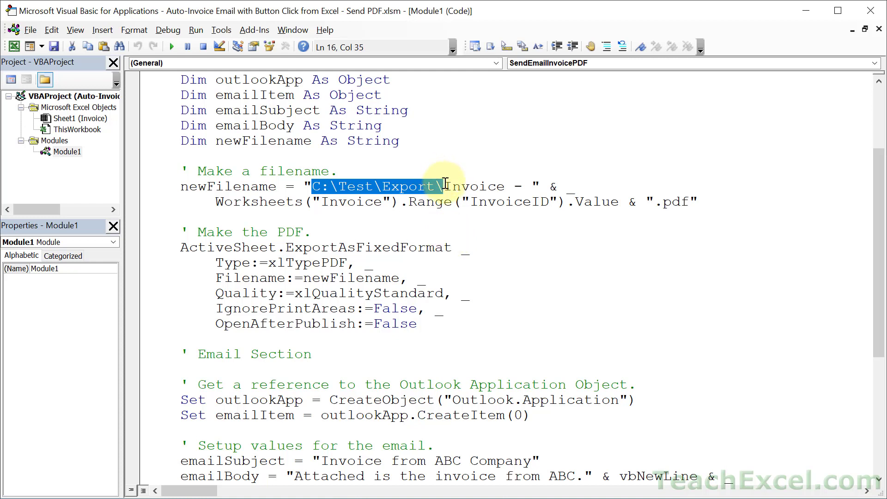
double_click(453, 187)
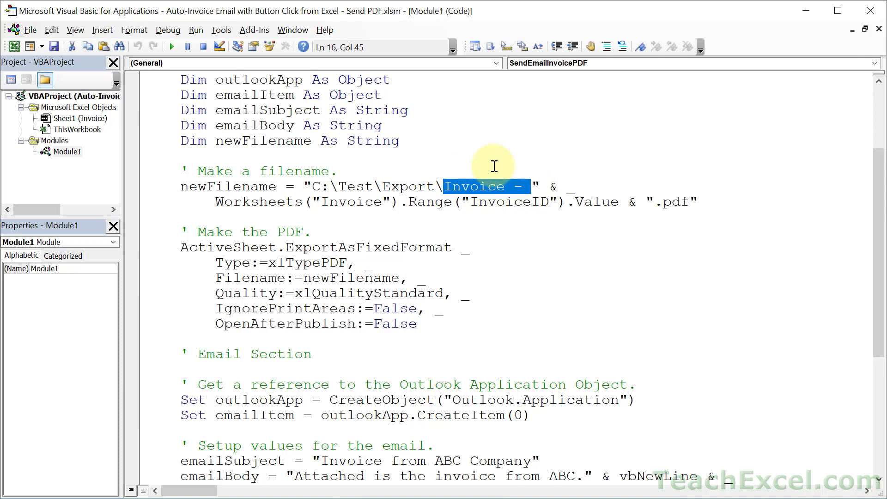
mouse_move(530, 187)
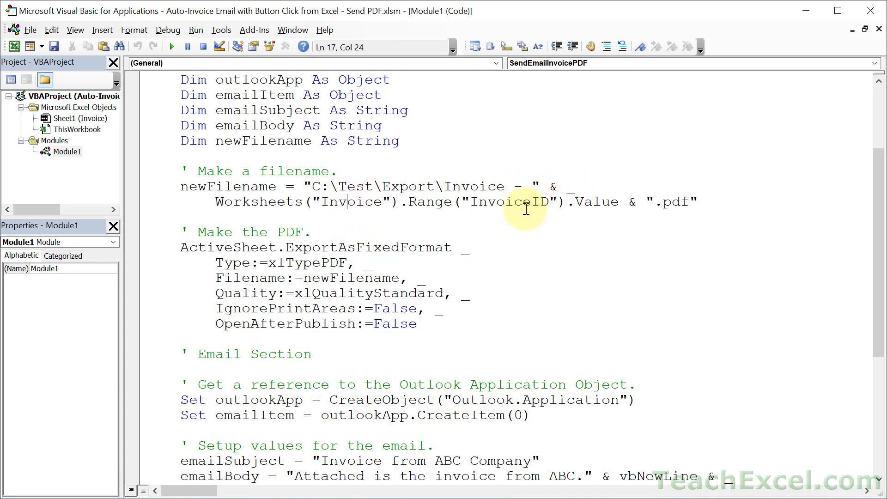
left_click(522, 201)
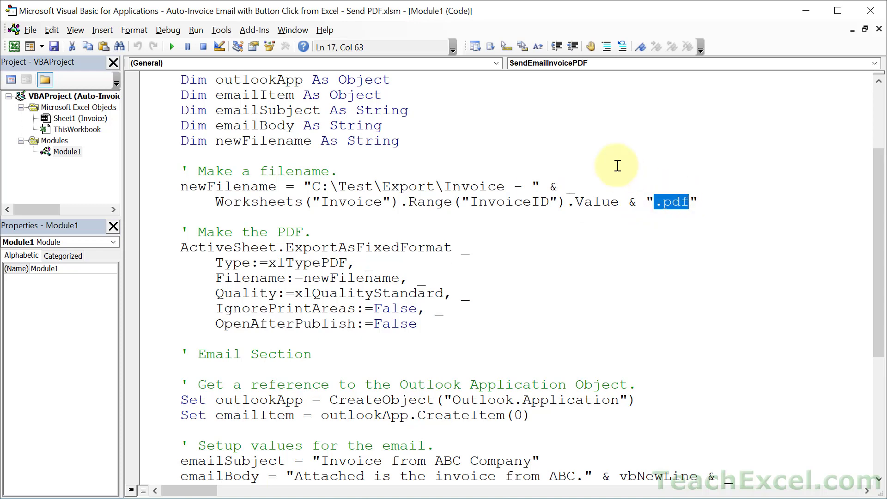
mouse_move(185, 143)
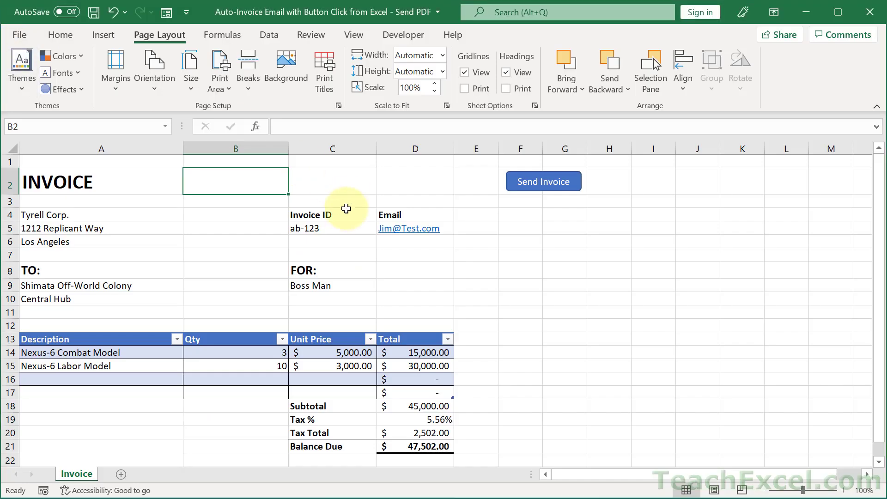
Show the Invoice ID value ab-123 that feeds the PDF filename.
left_click(332, 228)
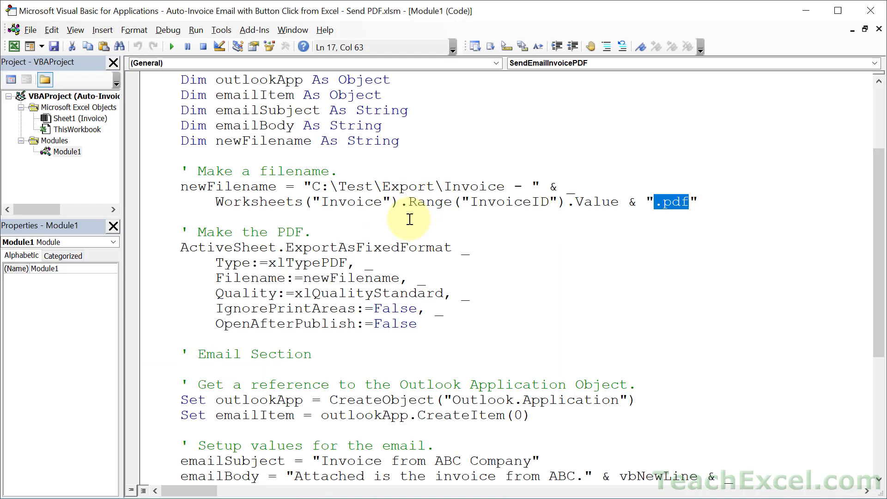
mouse_move(321, 260)
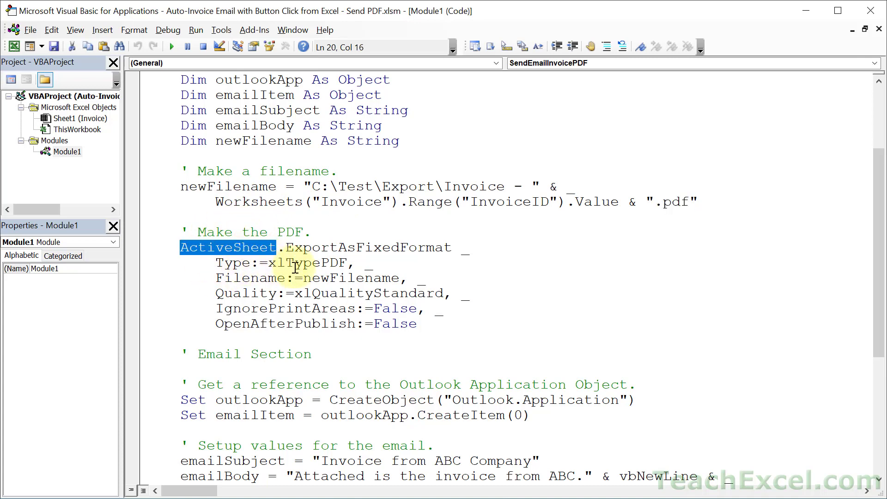
double_click(351, 278)
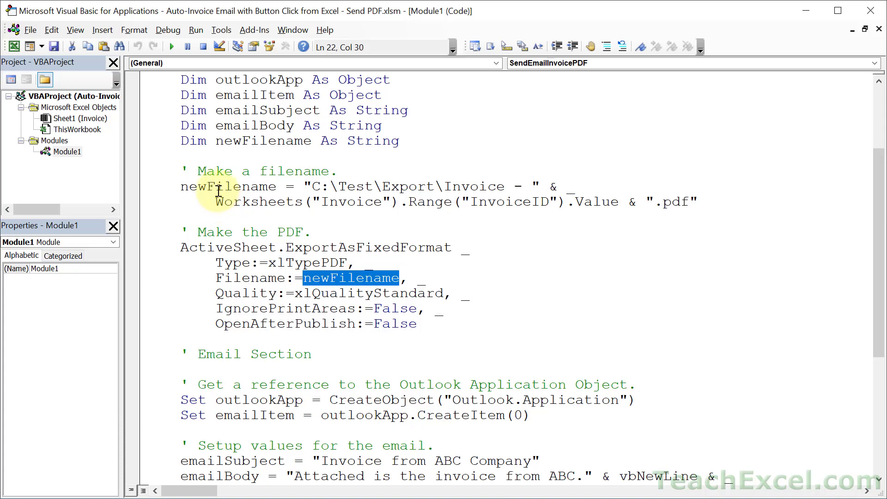
mouse_move(263, 294)
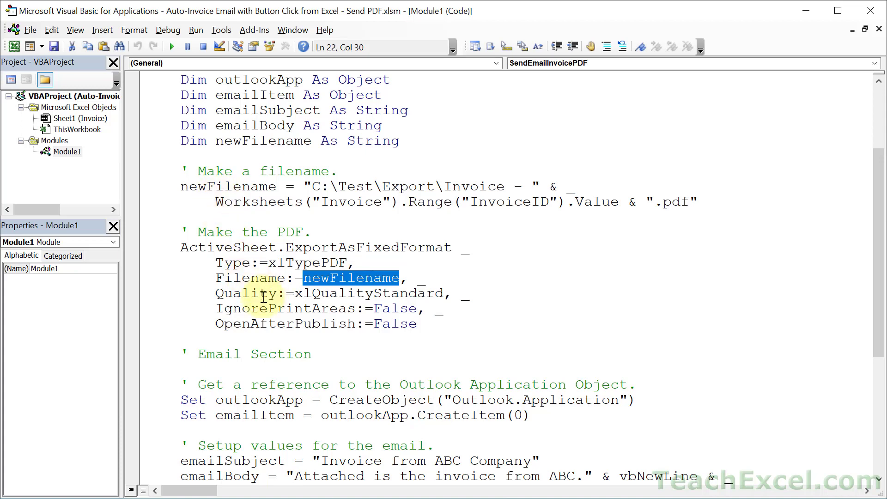
mouse_move(383, 307)
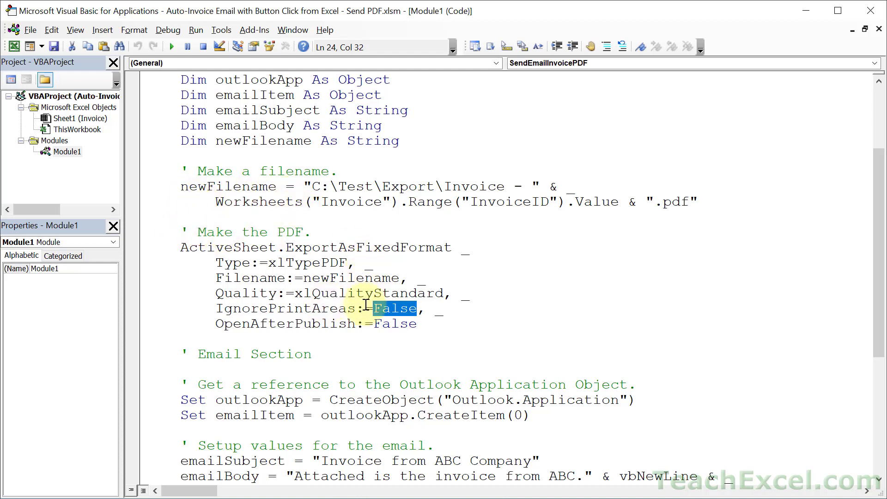
mouse_move(308, 334)
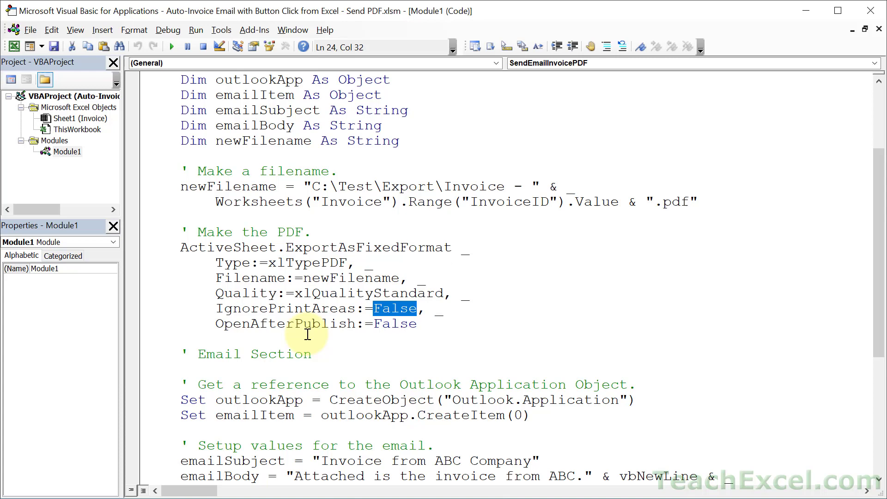
scroll("down", 3)
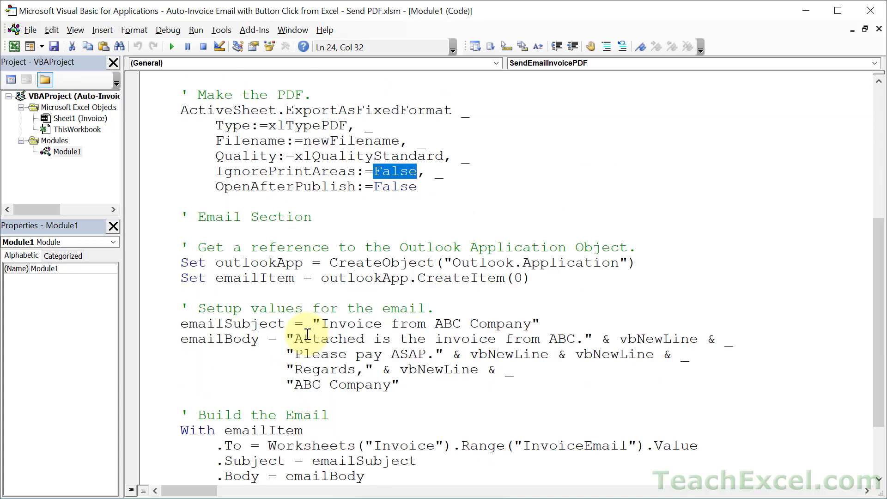
scroll("down", 3)
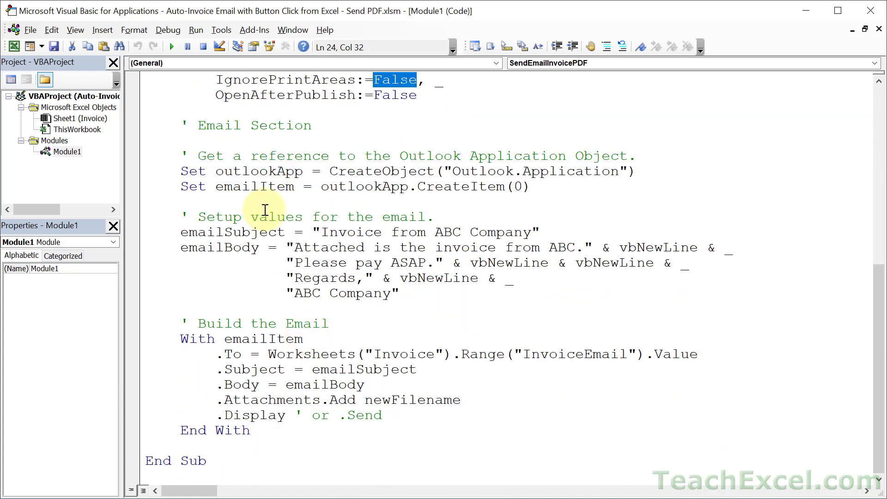
mouse_move(531, 180)
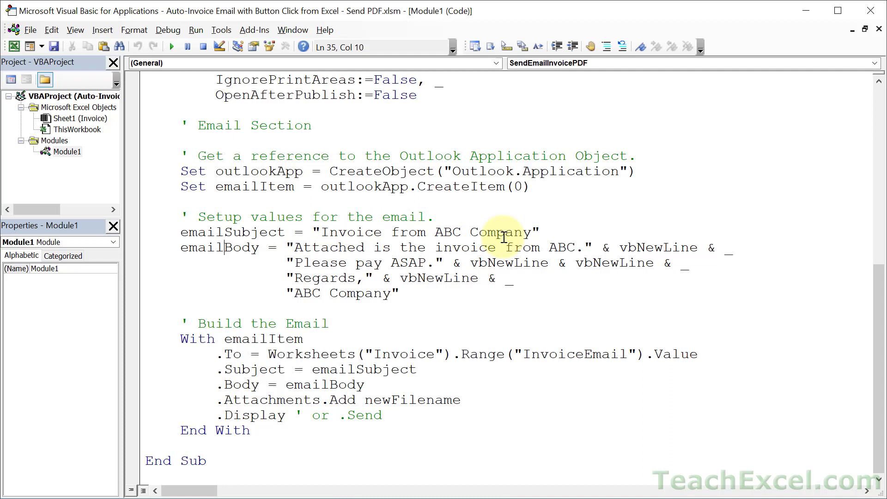
mouse_move(233, 253)
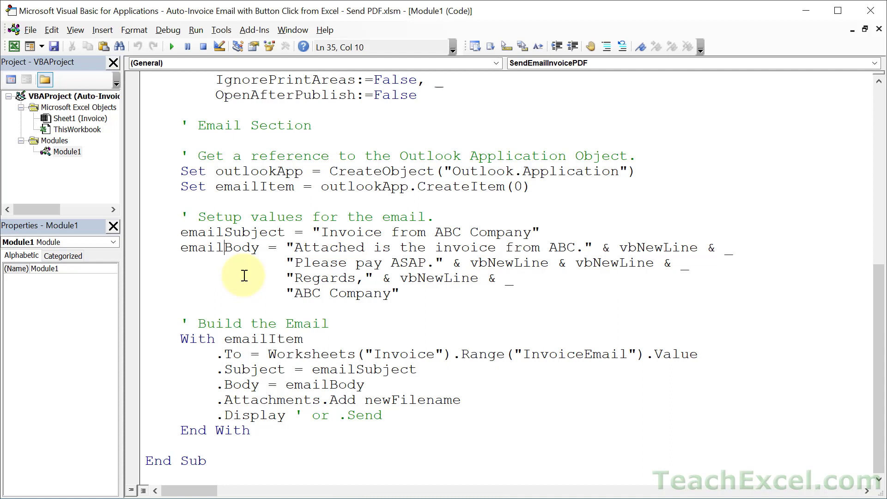
mouse_move(297, 249)
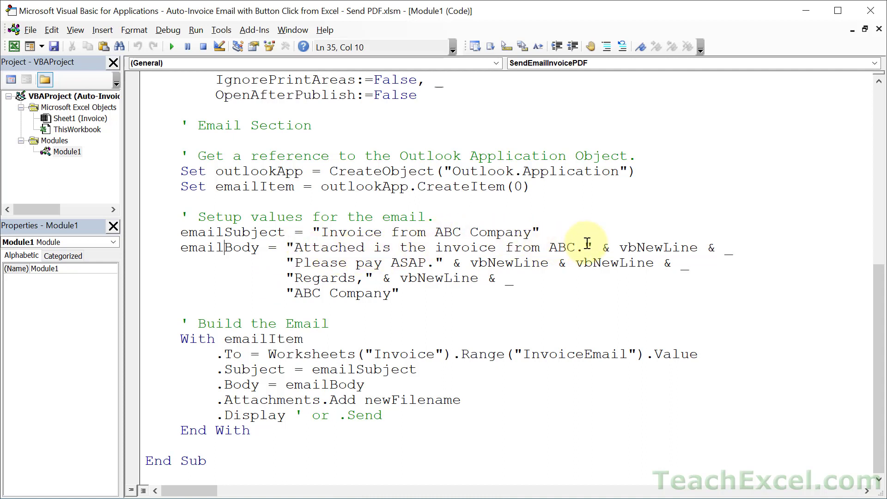
mouse_move(585, 244)
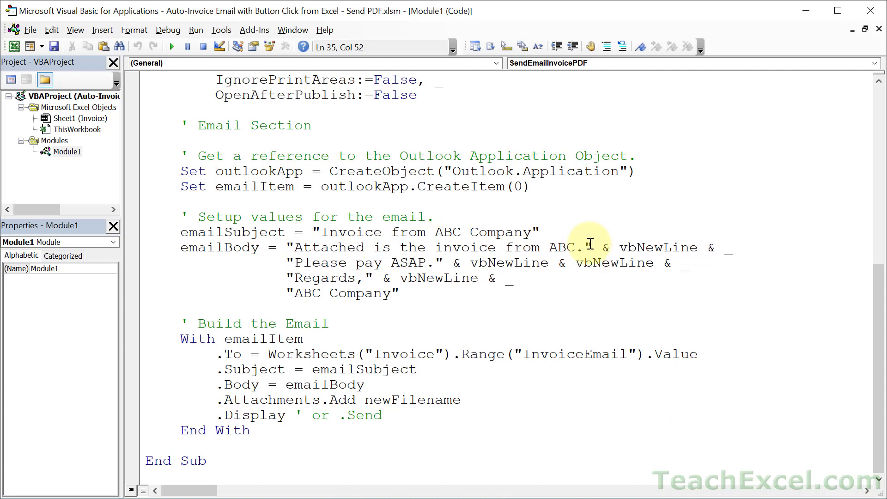
left_click(665, 247)
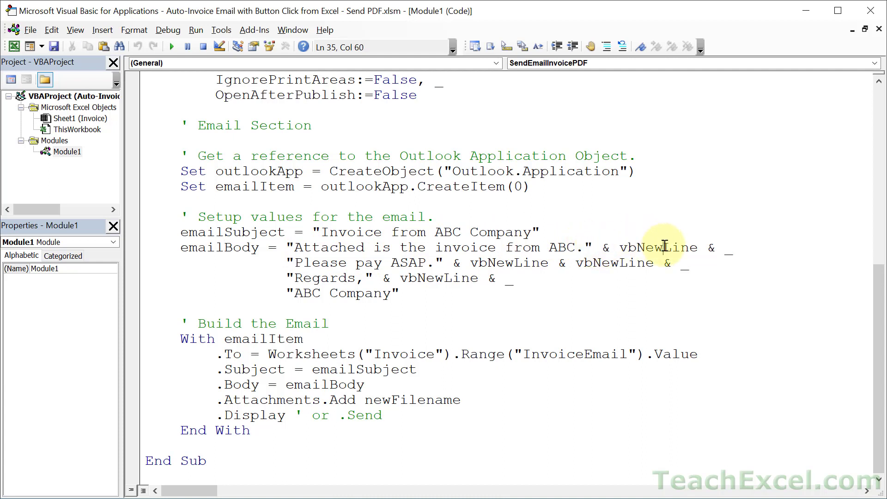
double_click(658, 248)
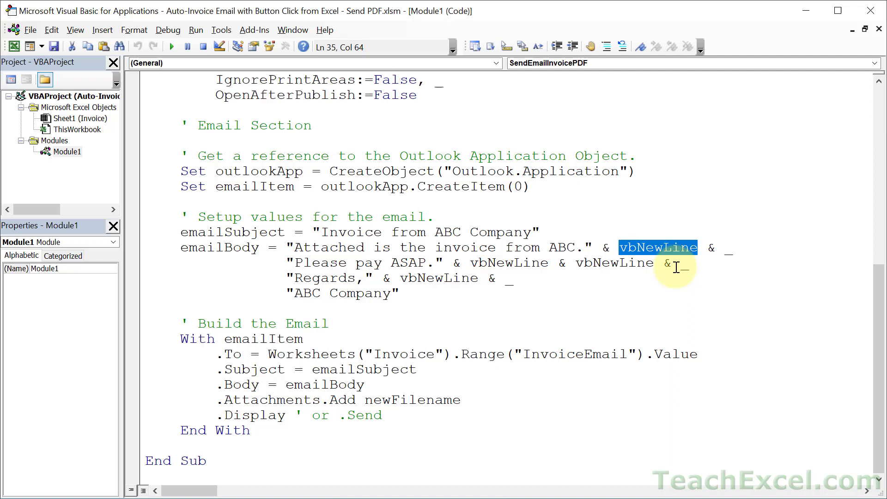
mouse_move(712, 252)
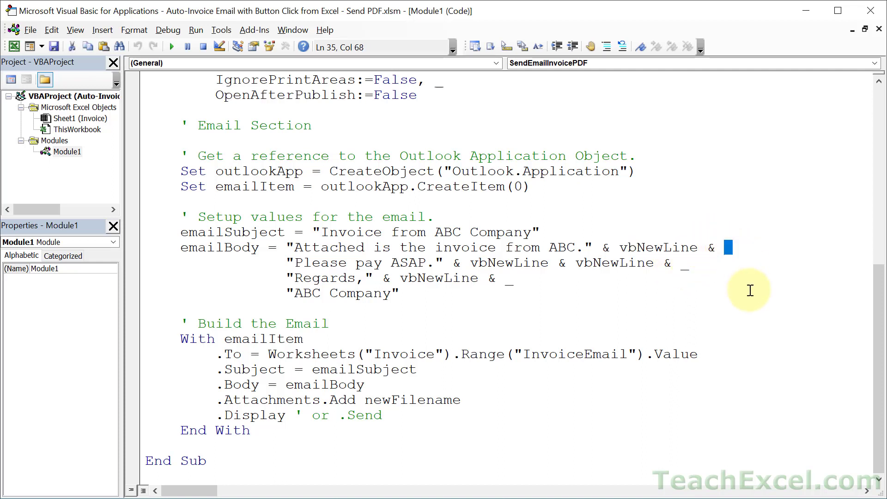
mouse_move(621, 214)
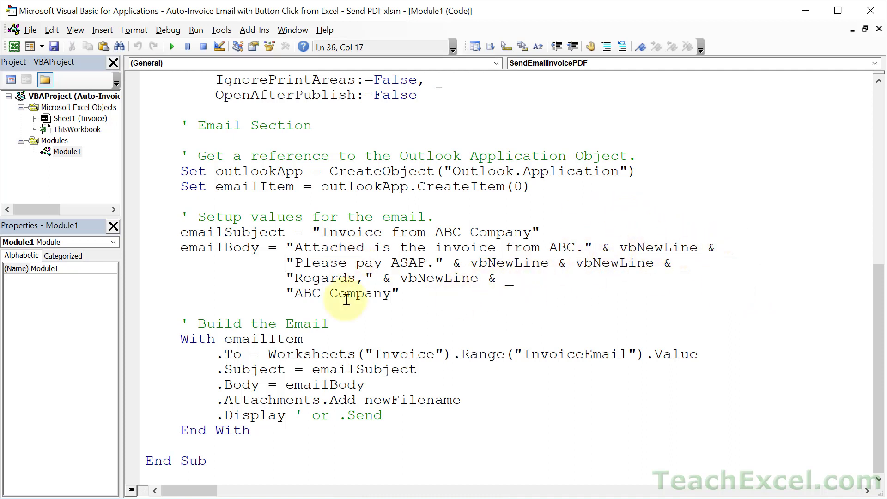
mouse_move(520, 257)
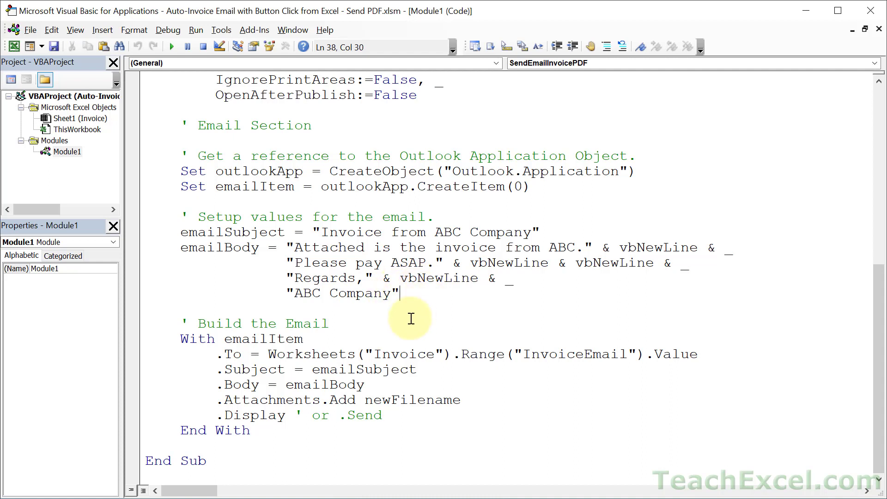
mouse_move(371, 315)
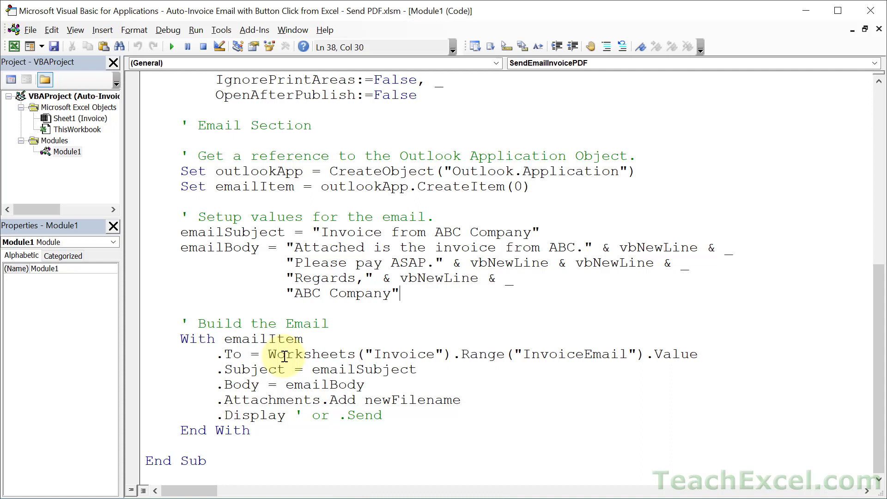
mouse_move(260, 353)
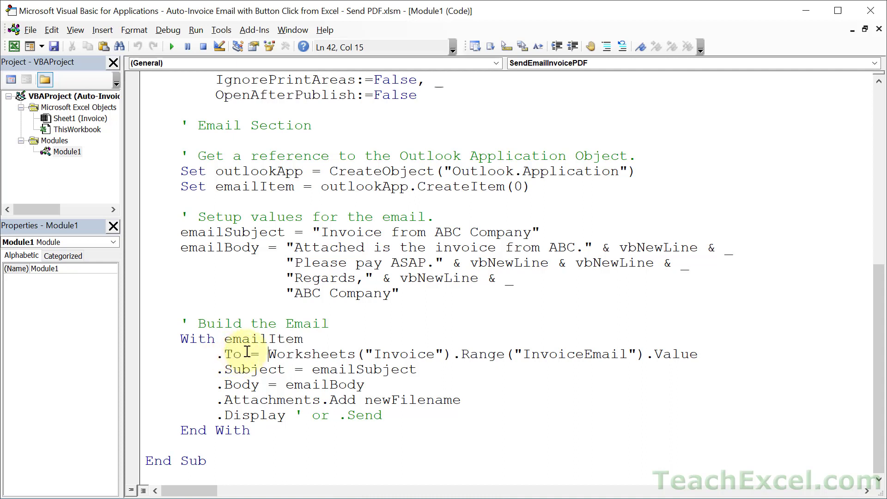
left_click(583, 353)
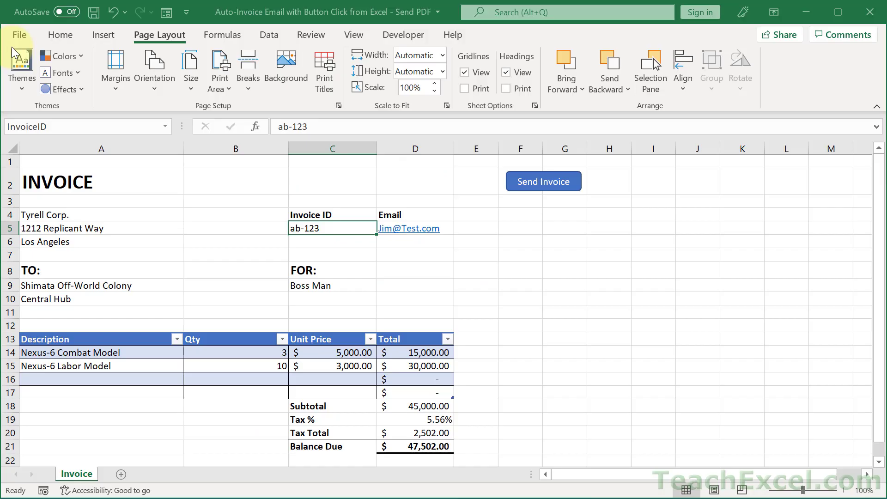
left_click(415, 228)
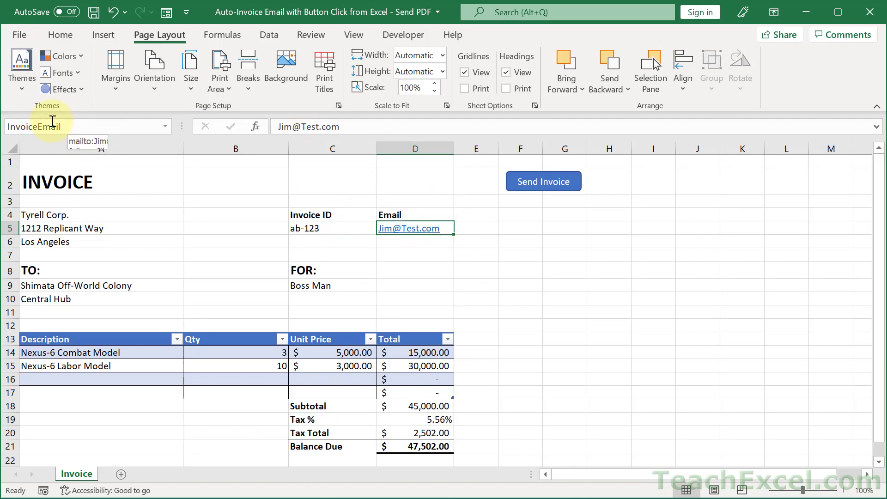
key("Alt+F11")
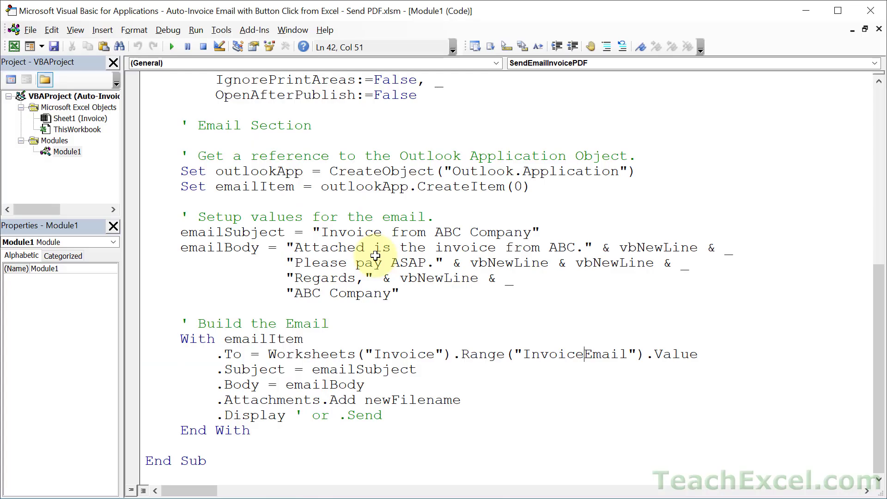
mouse_move(344, 374)
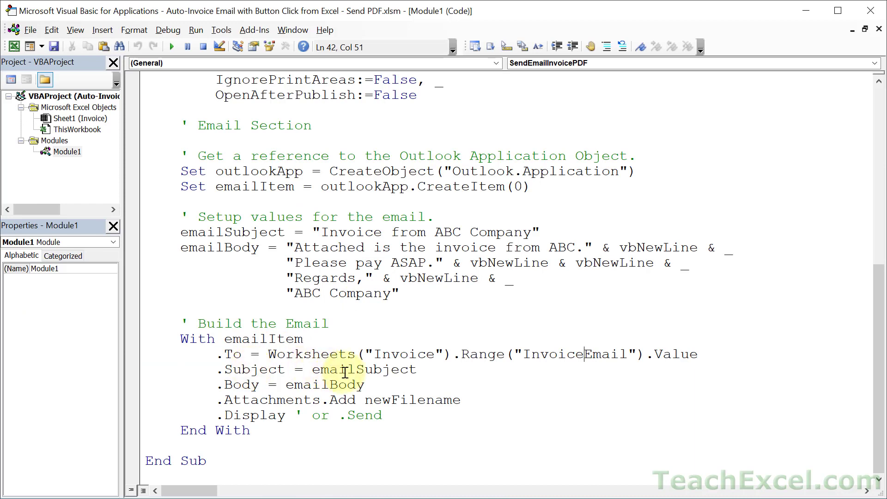
left_click(253, 354)
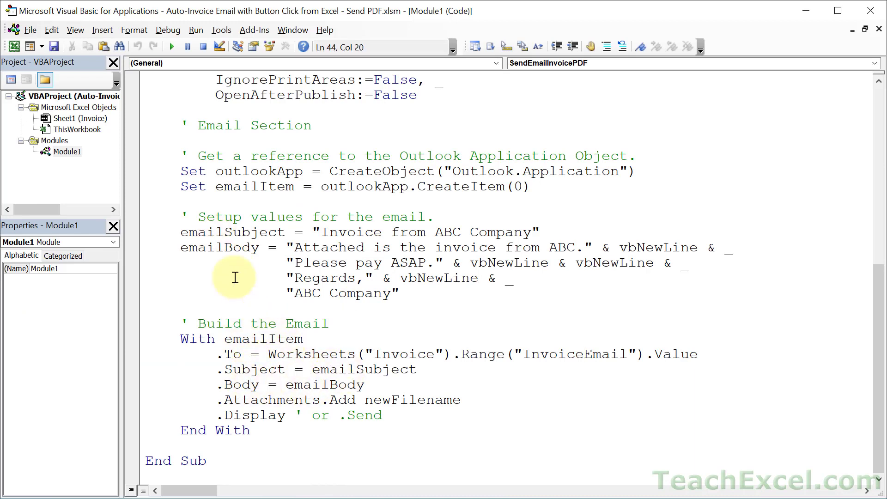
mouse_move(331, 401)
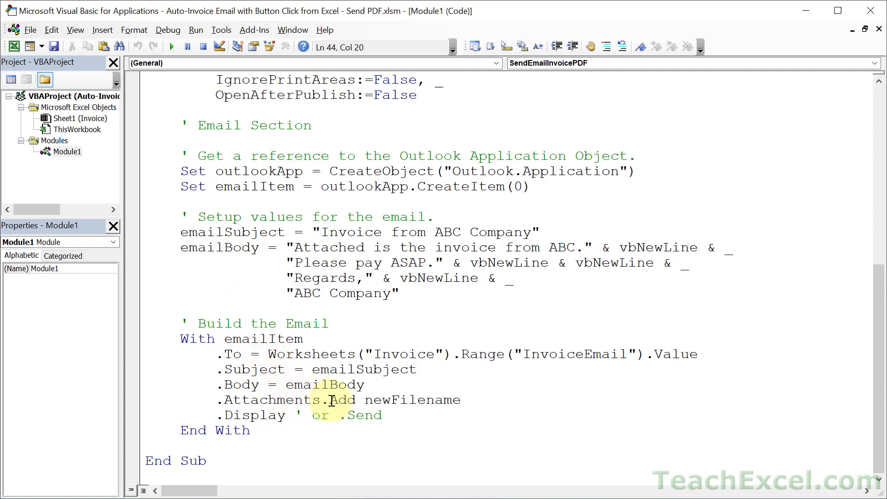
double_click(413, 400)
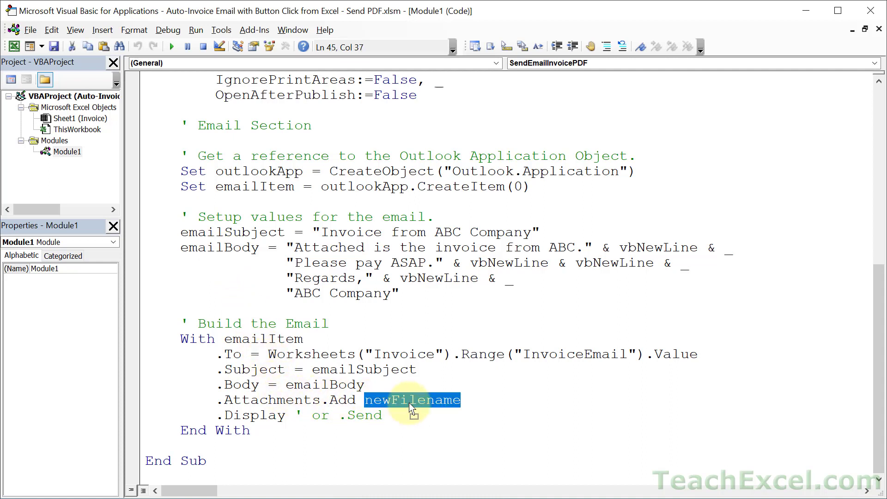
mouse_move(330, 270)
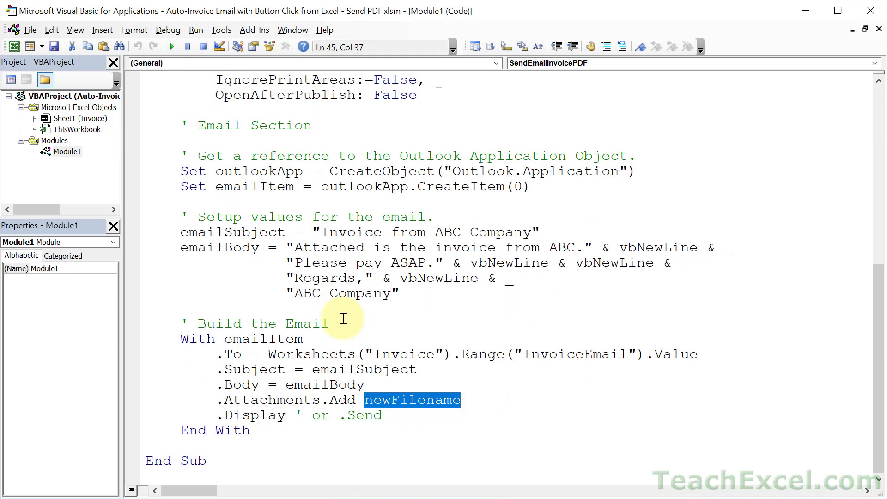
double_click(254, 416)
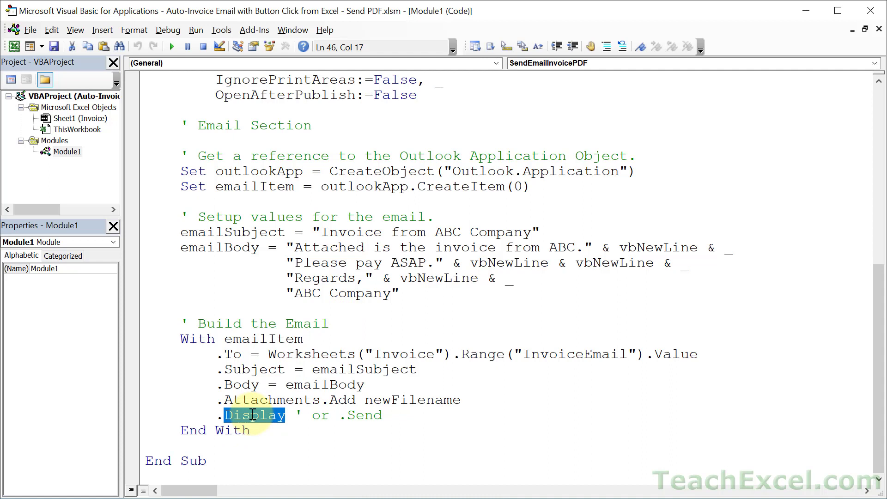
double_click(365, 415)
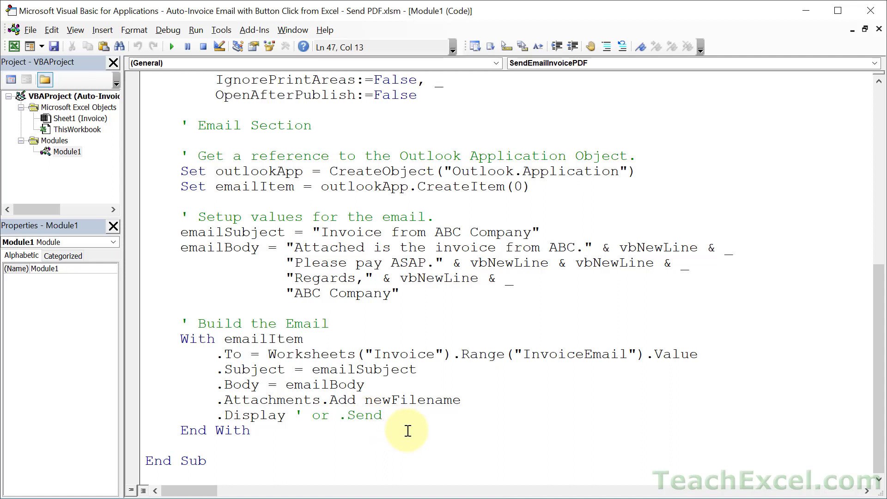
left_click(264, 449)
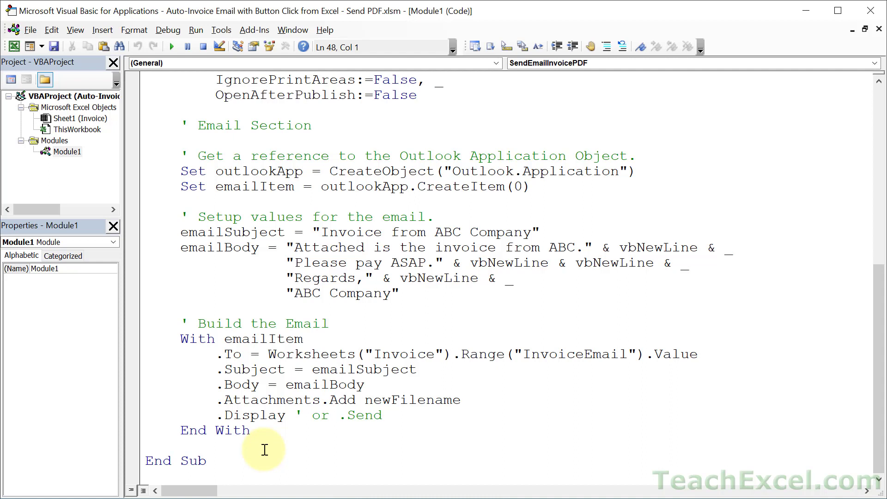
mouse_move(287, 360)
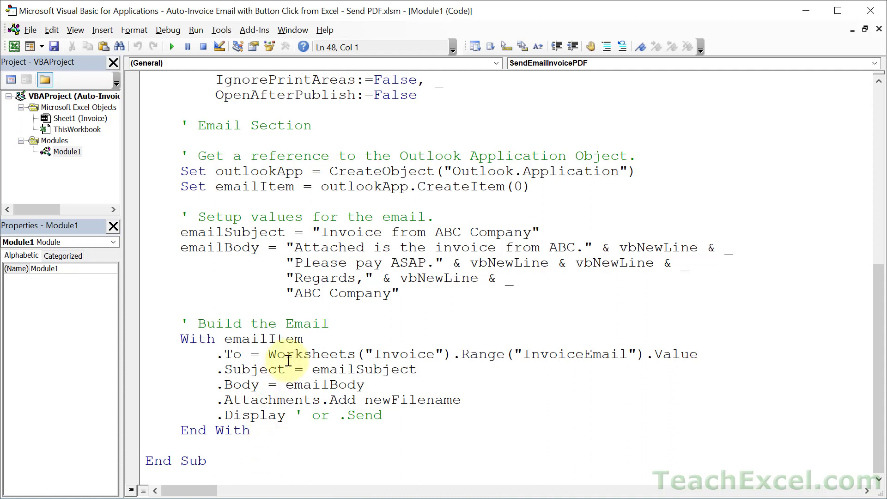
mouse_move(258, 408)
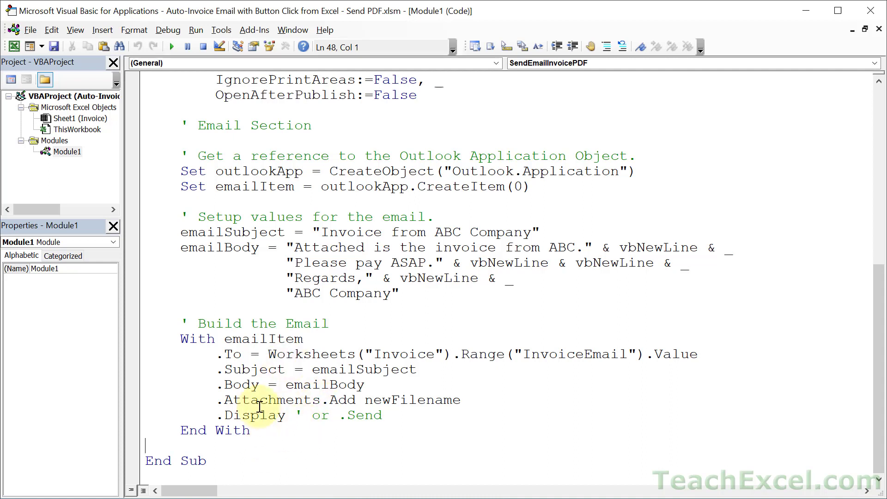
mouse_move(384, 334)
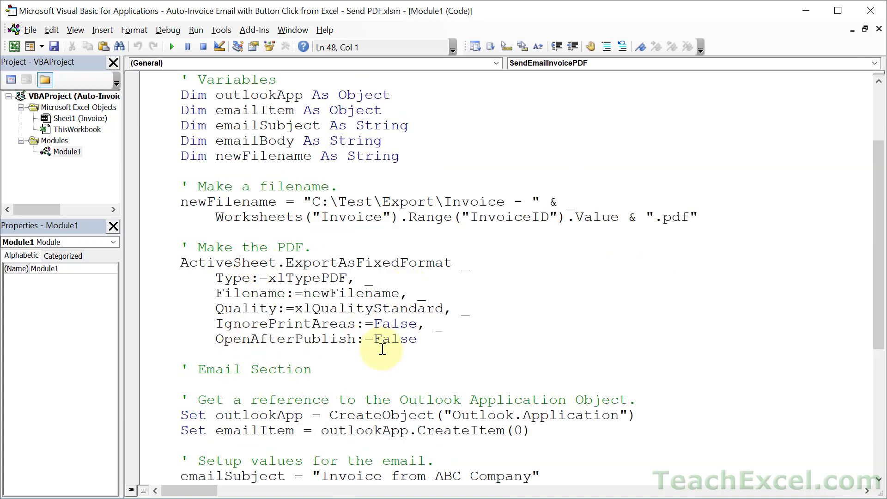
mouse_move(348, 360)
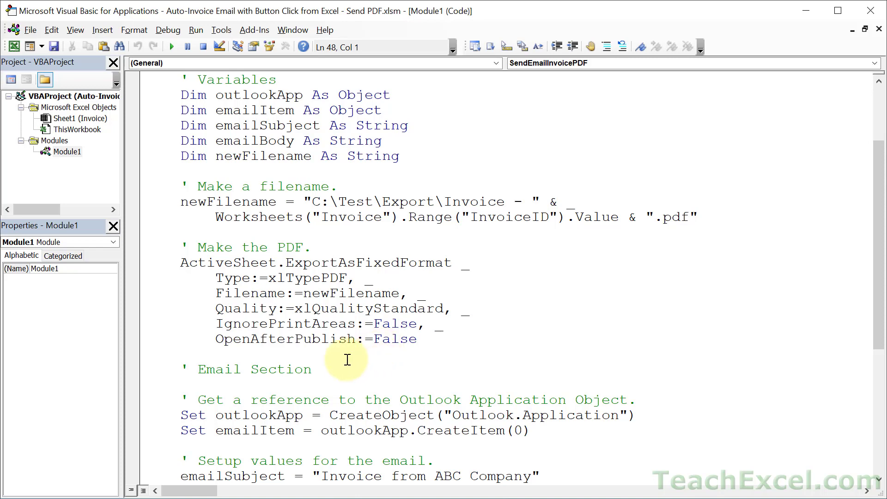
mouse_move(353, 361)
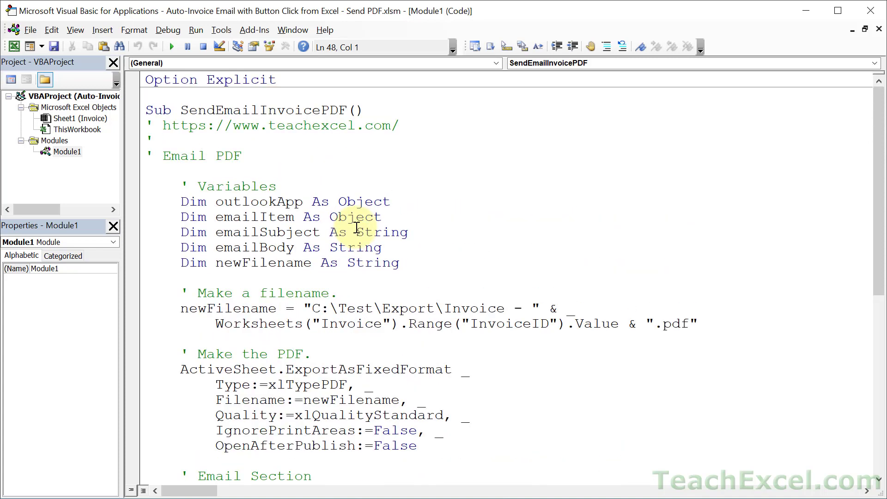
mouse_move(396, 255)
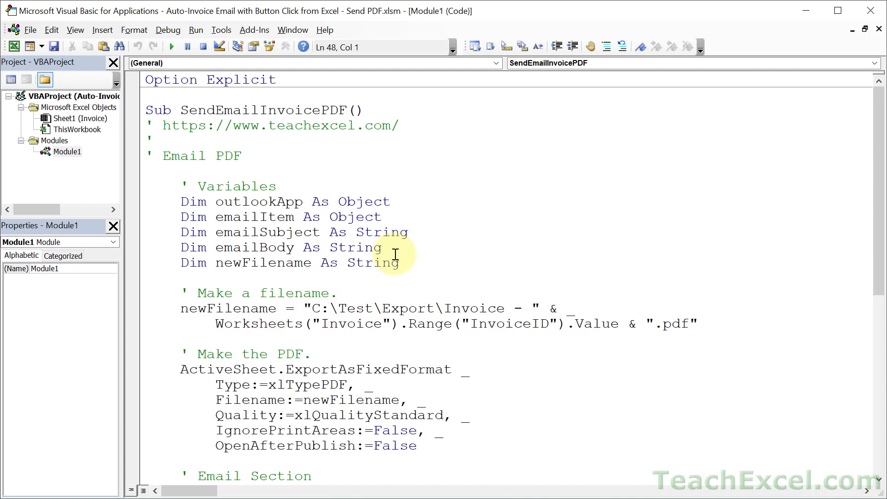
mouse_move(307, 185)
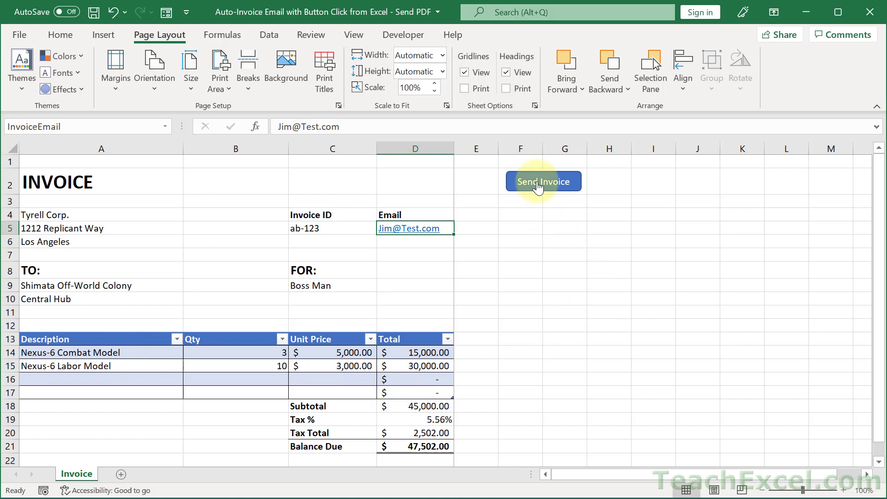
Run Send Invoice again to open an Outlook email with Invoice - ab-123.pdf attached.
left_click(542, 182)
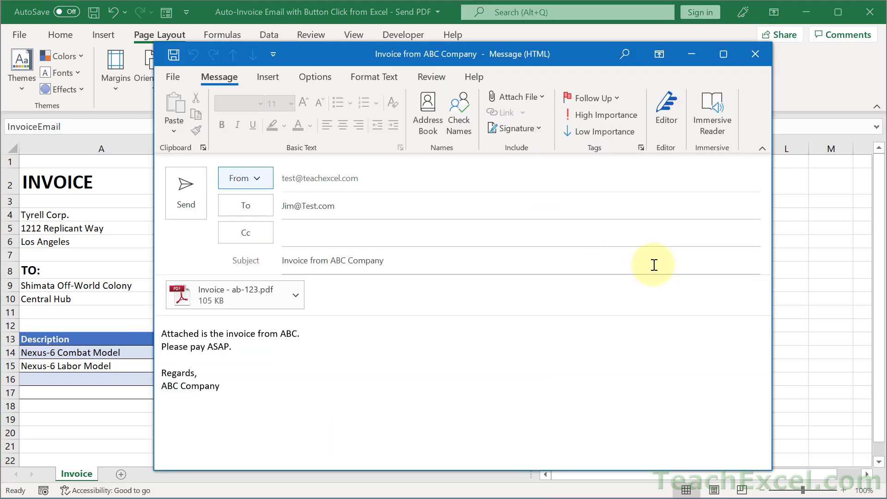